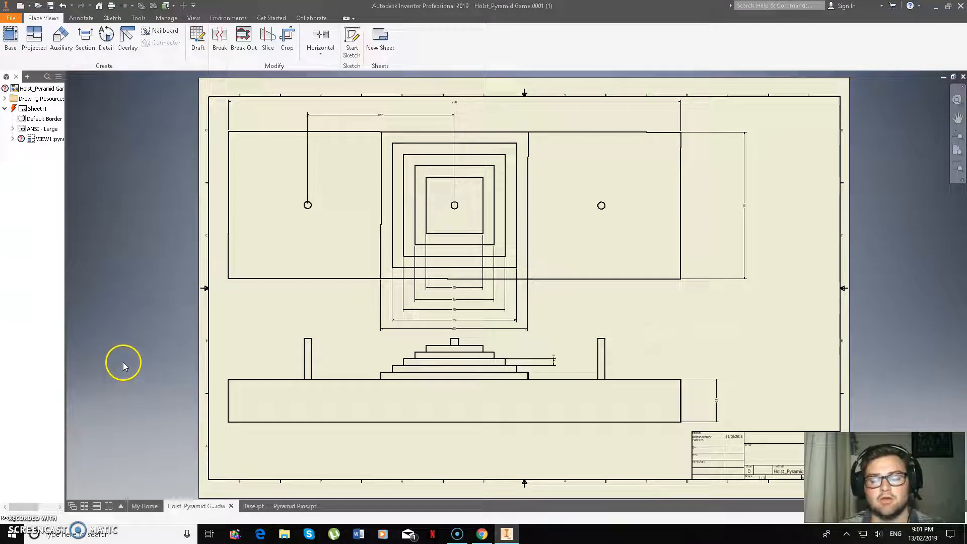
pyautogui.moveTo(142, 343)
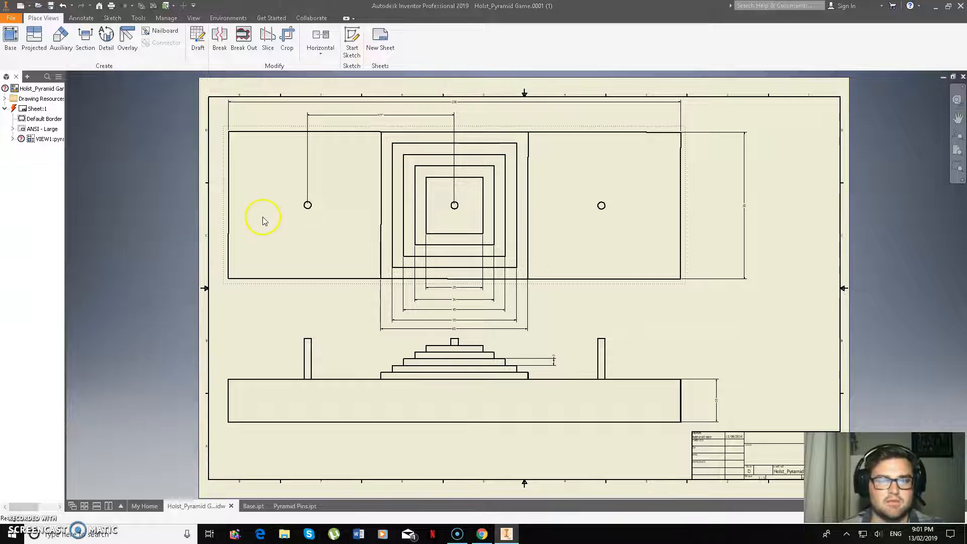
pyautogui.moveTo(245, 256)
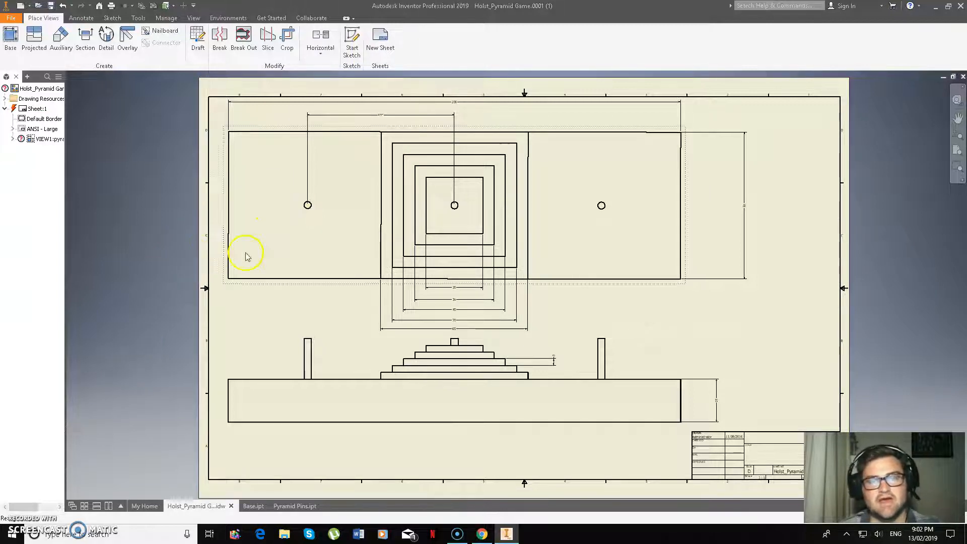
pyautogui.moveTo(291, 244)
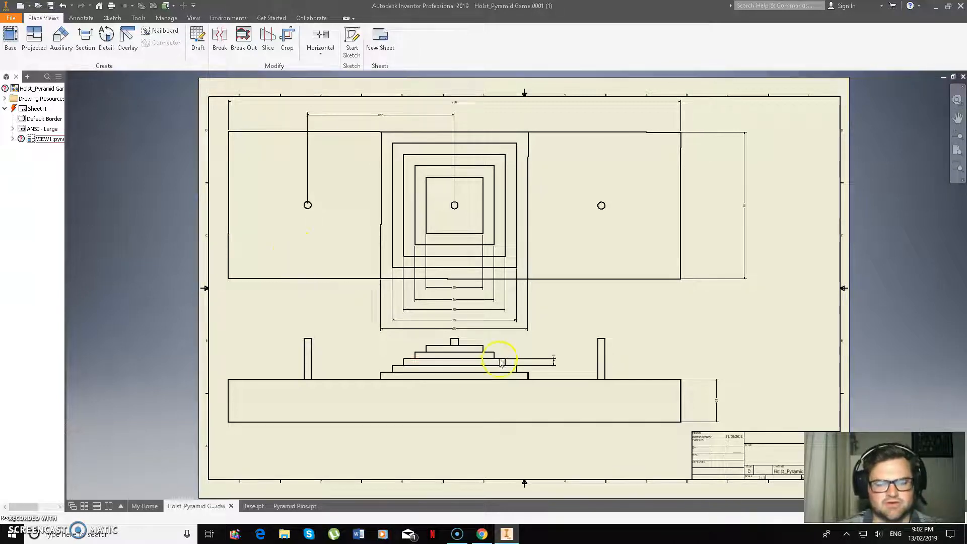
# - Switch to the Base part and start Sketch1 on the XZ plane
pyautogui.click(454, 310)
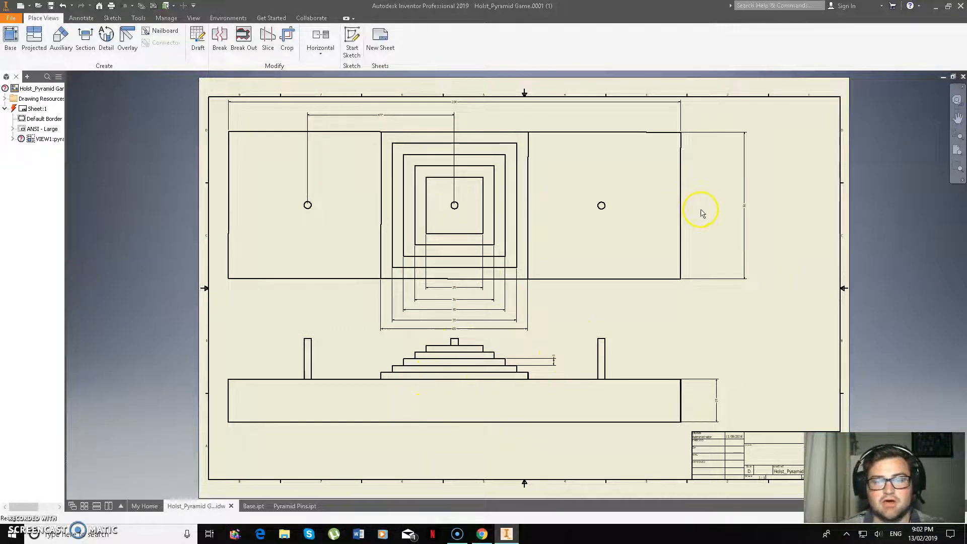
pyautogui.moveTo(445, 110)
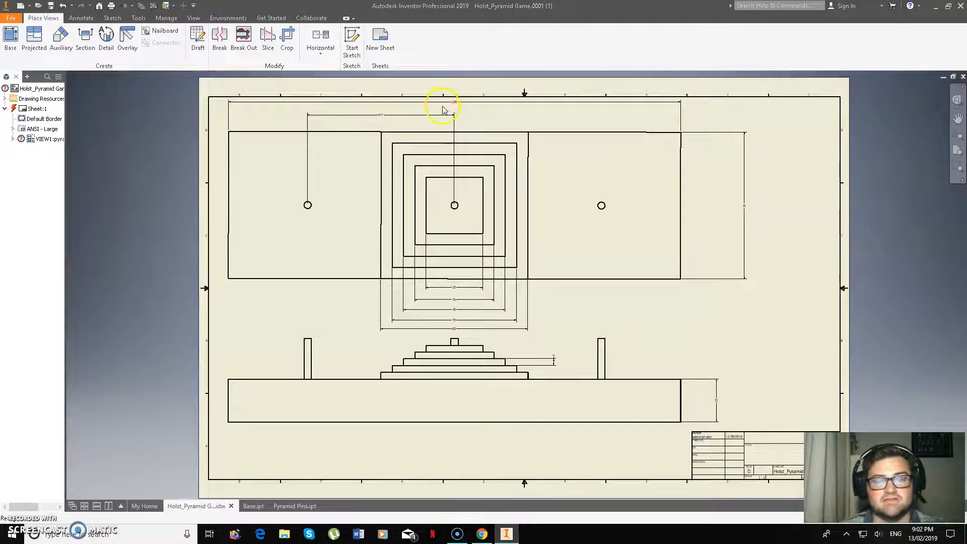
pyautogui.moveTo(747, 210)
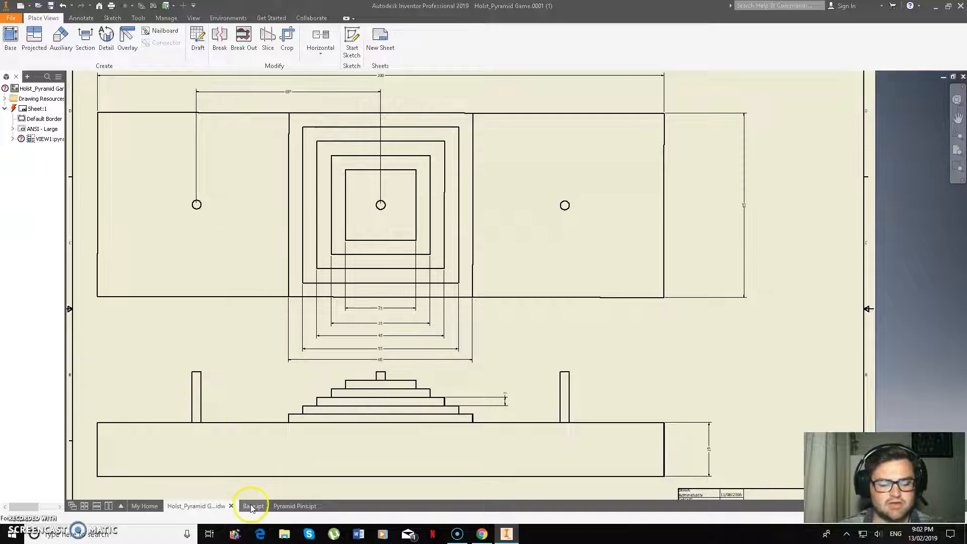
pyautogui.click(253, 506)
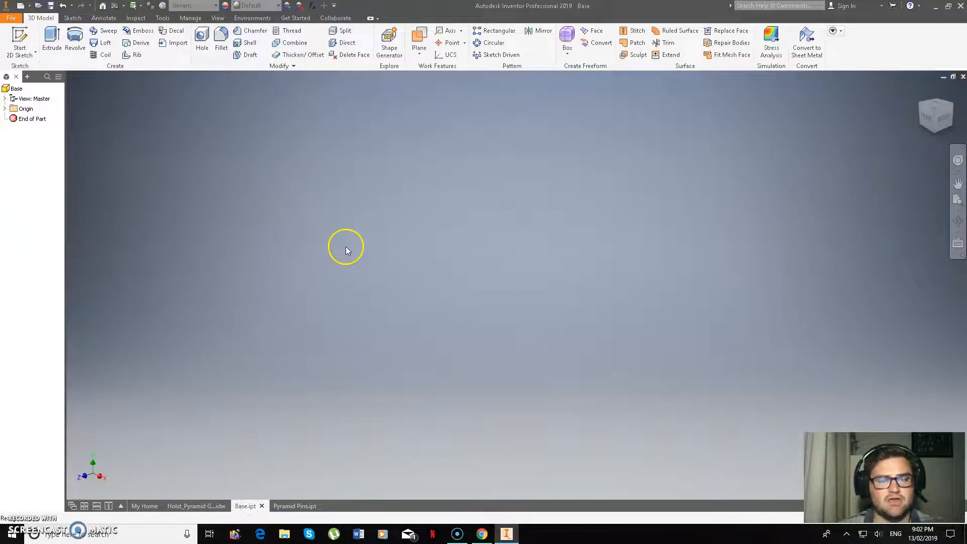
pyautogui.moveTo(196, 250)
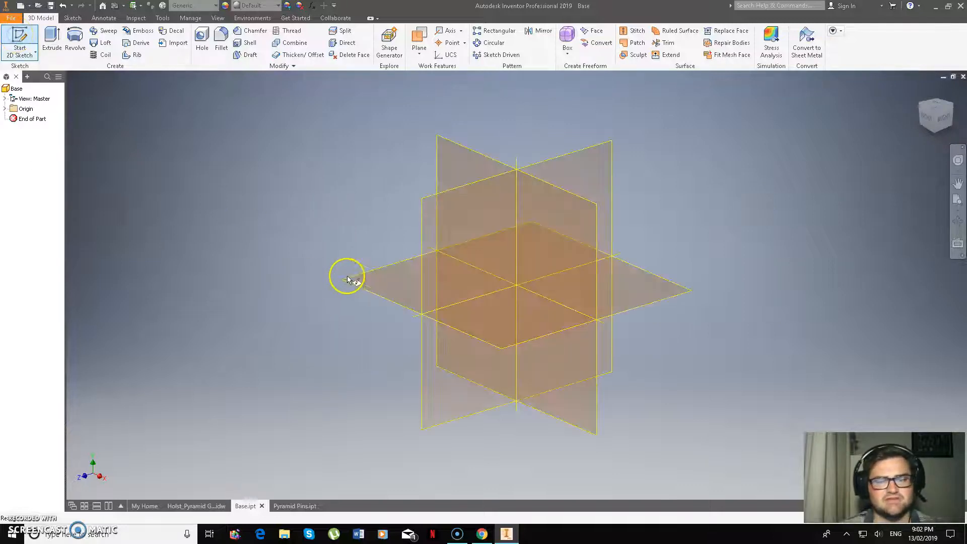
pyautogui.click(349, 279)
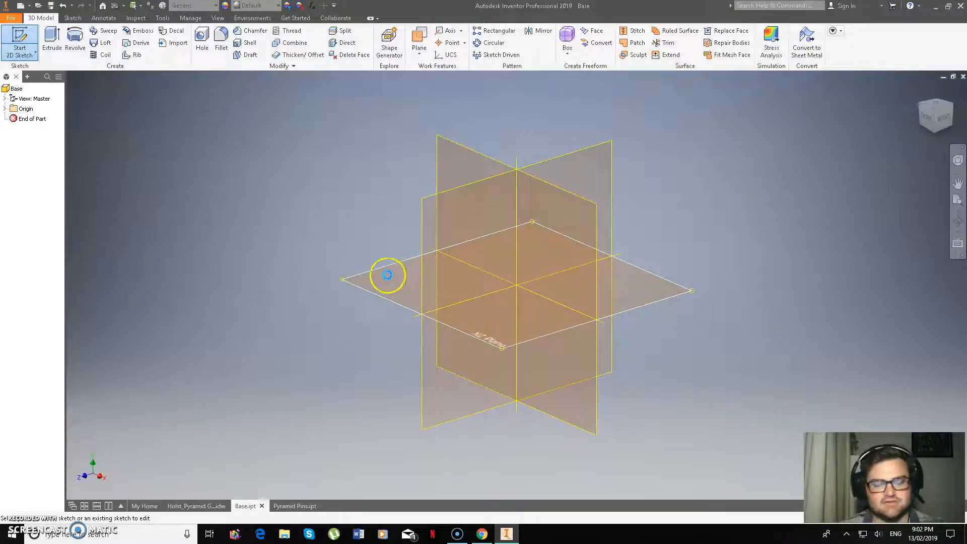
pyautogui.moveTo(328, 346)
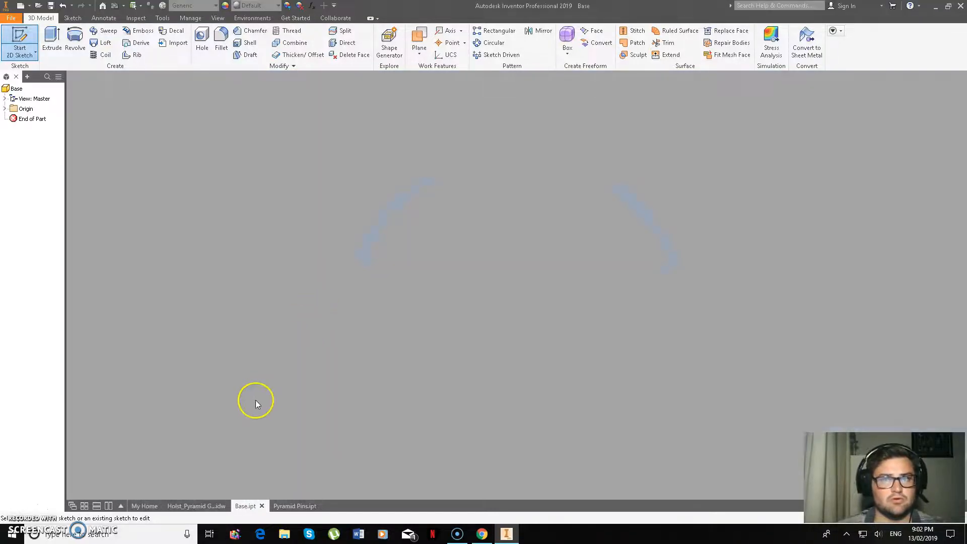
pyautogui.moveTo(320, 338)
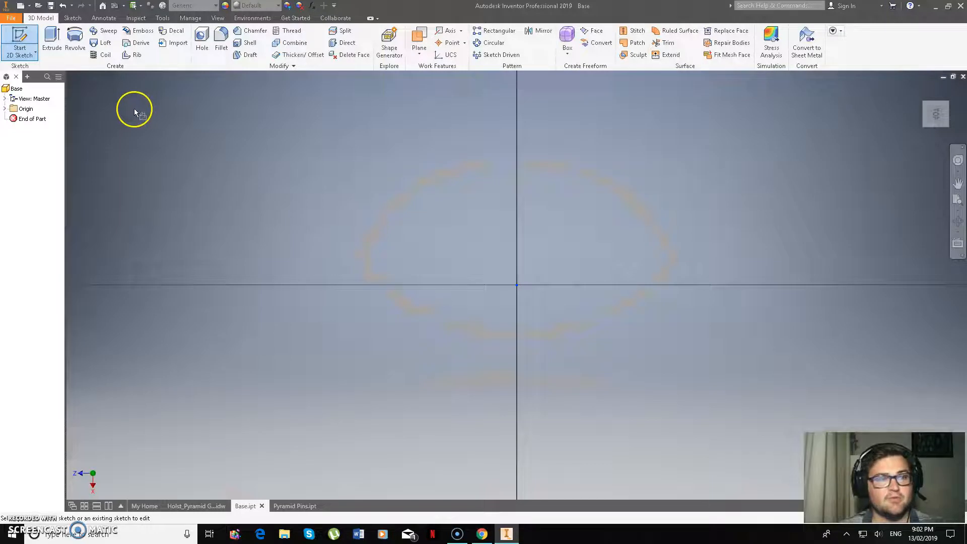
pyautogui.click(19, 38)
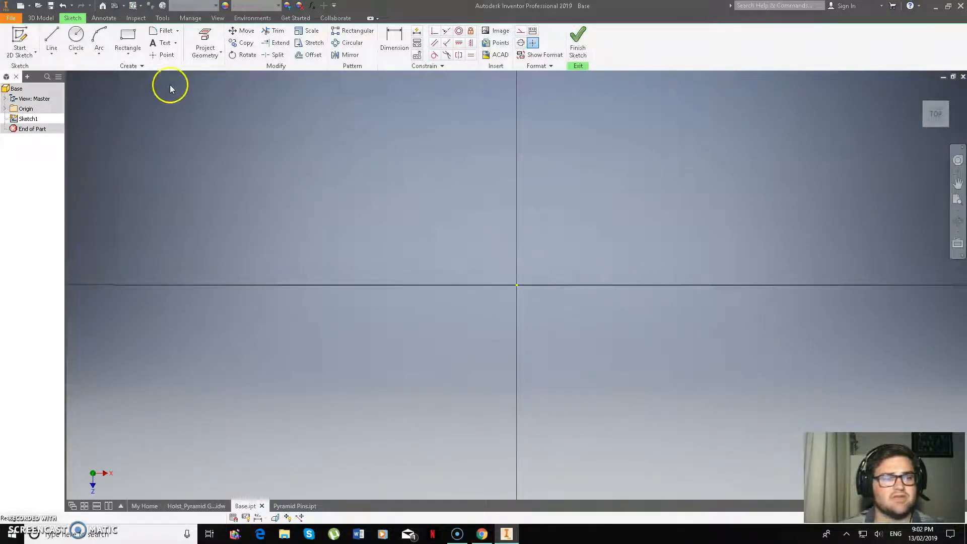
# - Draw a 200 by 65 mm rectangle with a corner on the origin
pyautogui.click(128, 42)
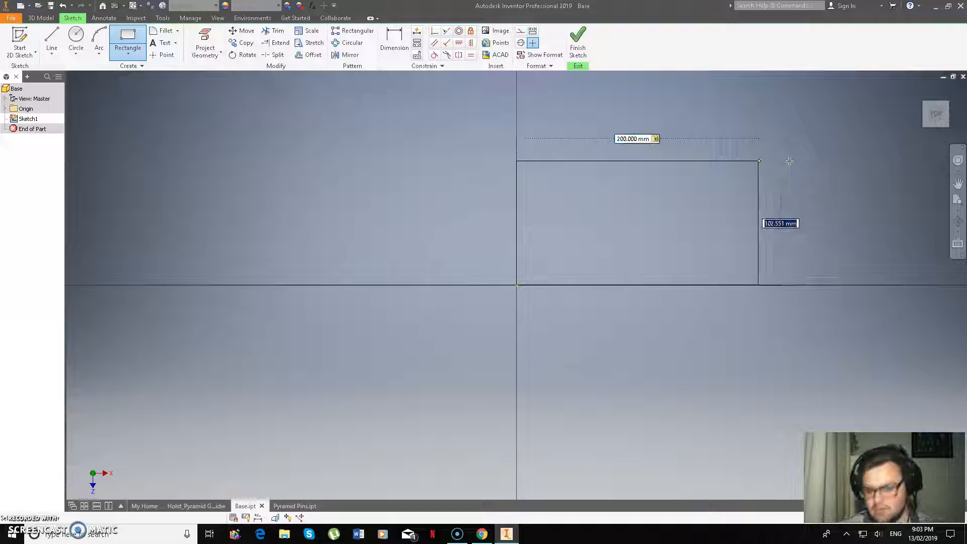
pyautogui.write('65')
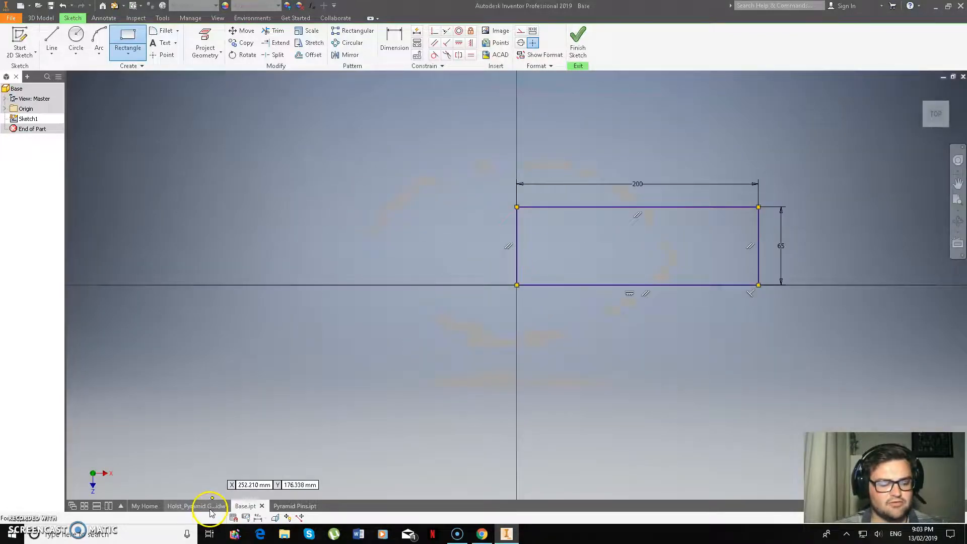
# - Check the reference drawing, then return to Base and start extruding the rectangle
pyautogui.click(196, 506)
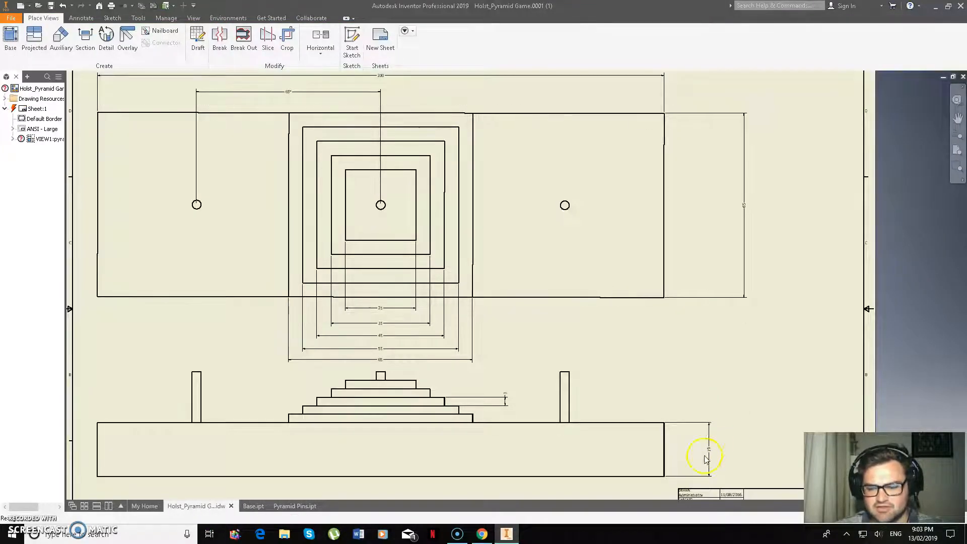
pyautogui.moveTo(697, 436)
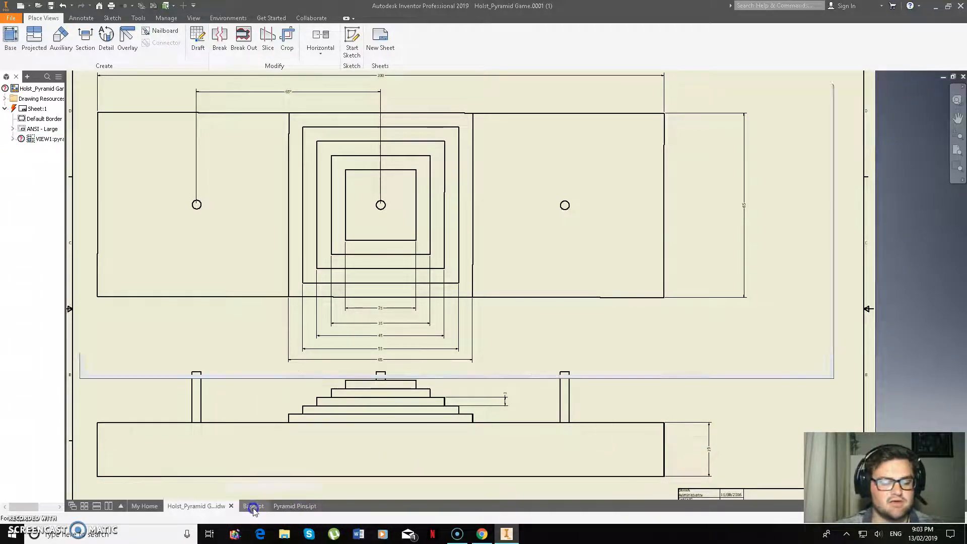
pyautogui.click(252, 505)
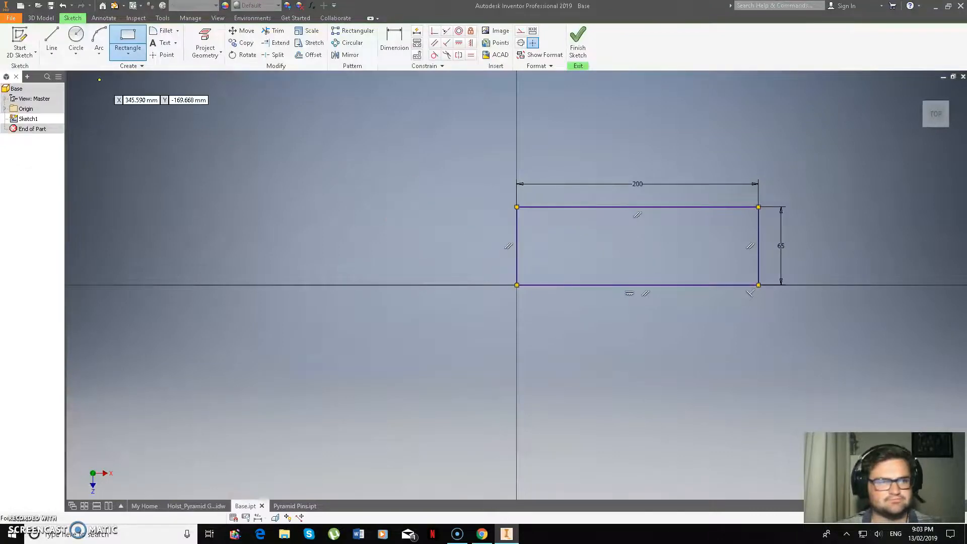
pyautogui.click(40, 18)
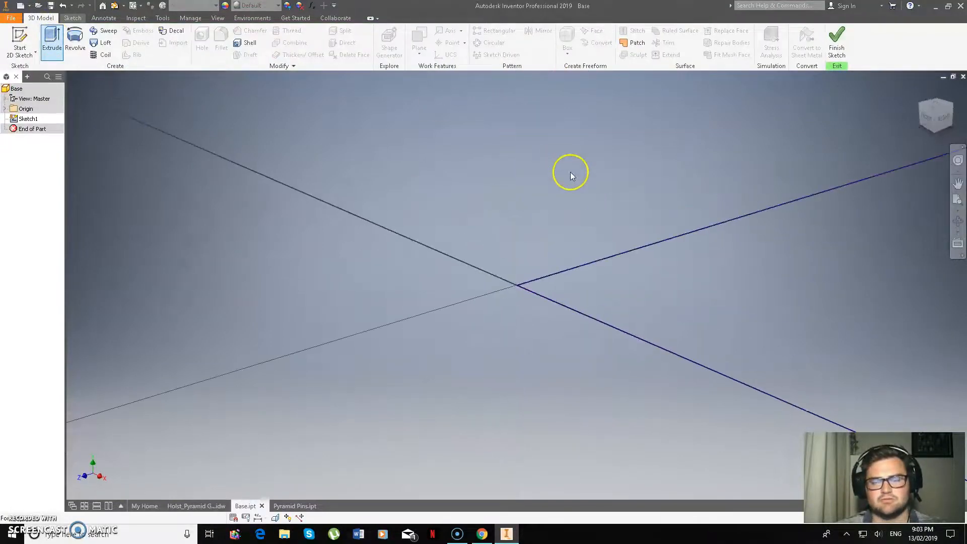
pyautogui.moveTo(794, 290)
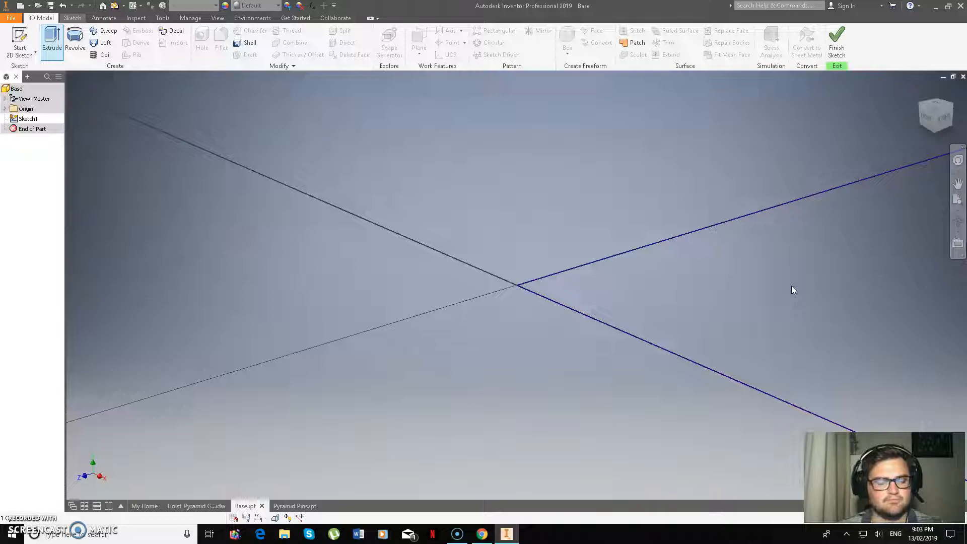
pyautogui.moveTo(940, 102)
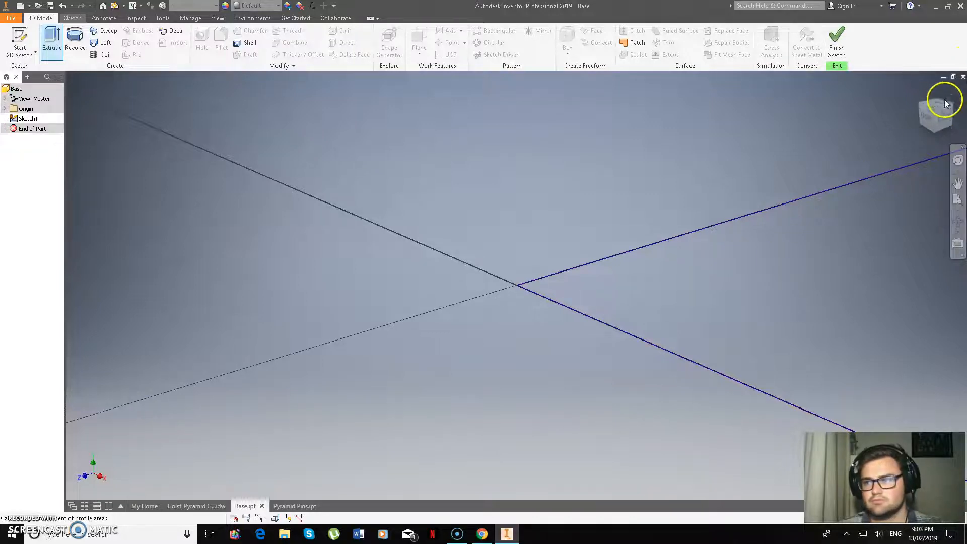
pyautogui.moveTo(934, 116)
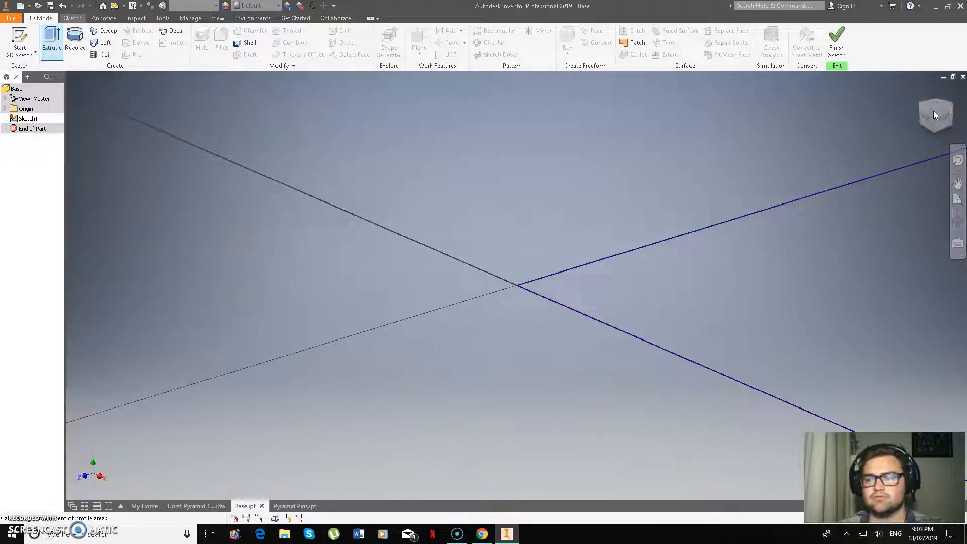
pyautogui.moveTo(790, 220)
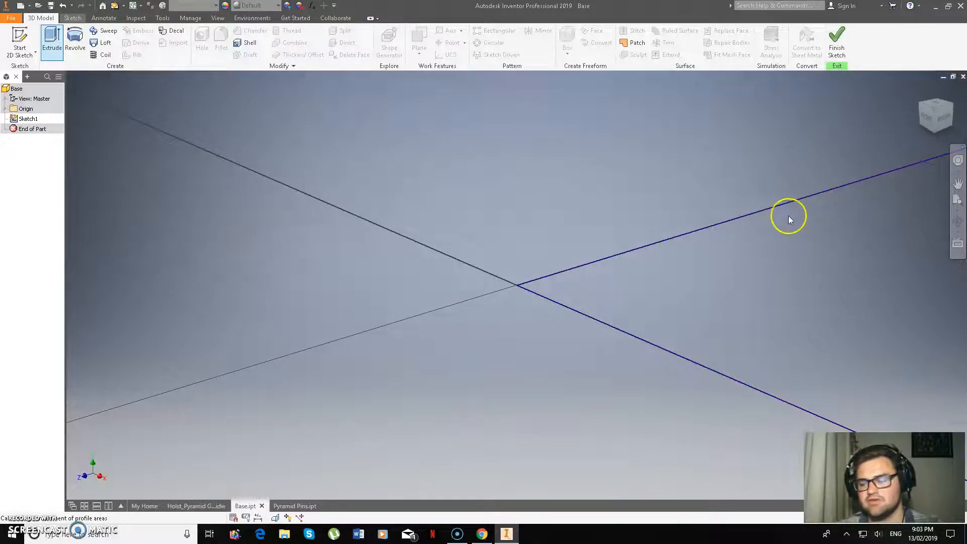
pyautogui.moveTo(909, 138)
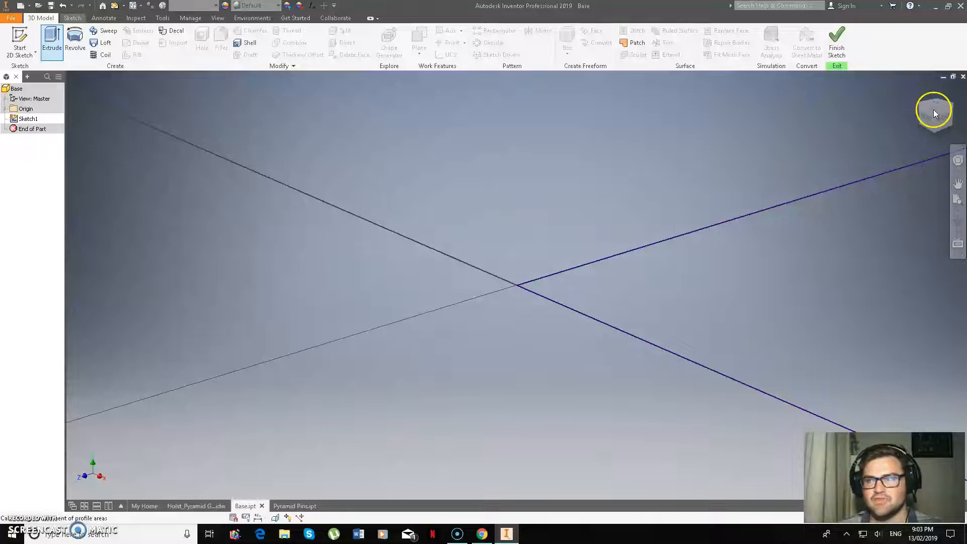
# - Extrude the 200 by 65 rectangle 19 mm deep as Extrusion1
pyautogui.click(51, 38)
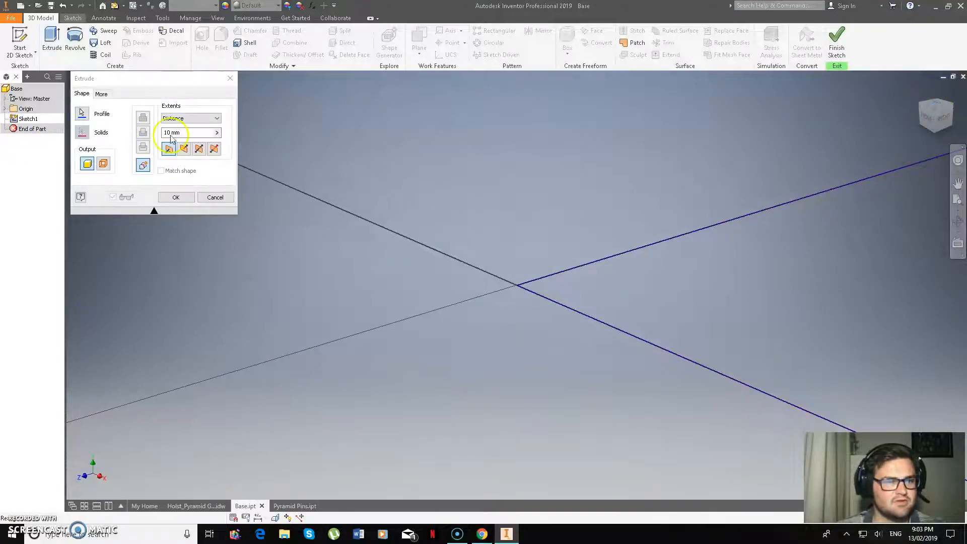
pyautogui.moveTo(191, 137)
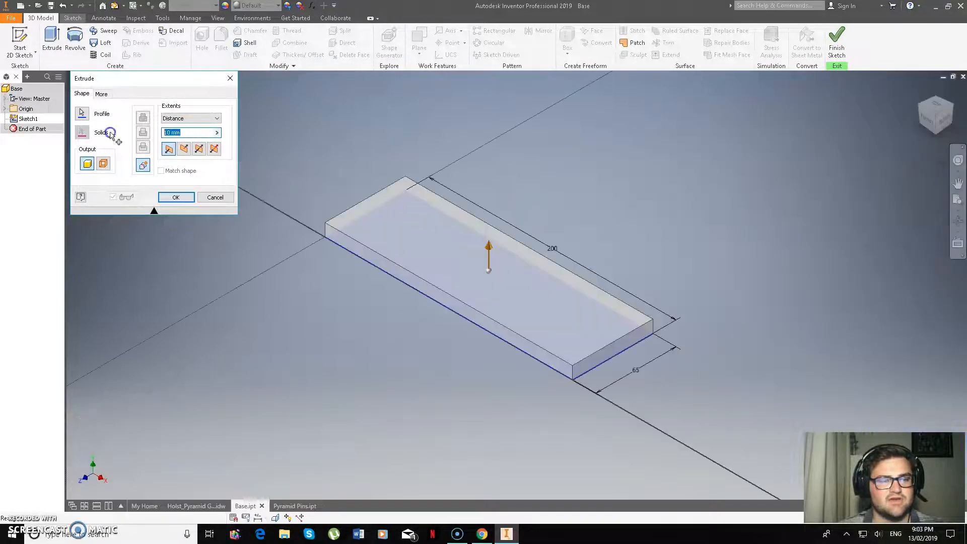
pyautogui.write('19')
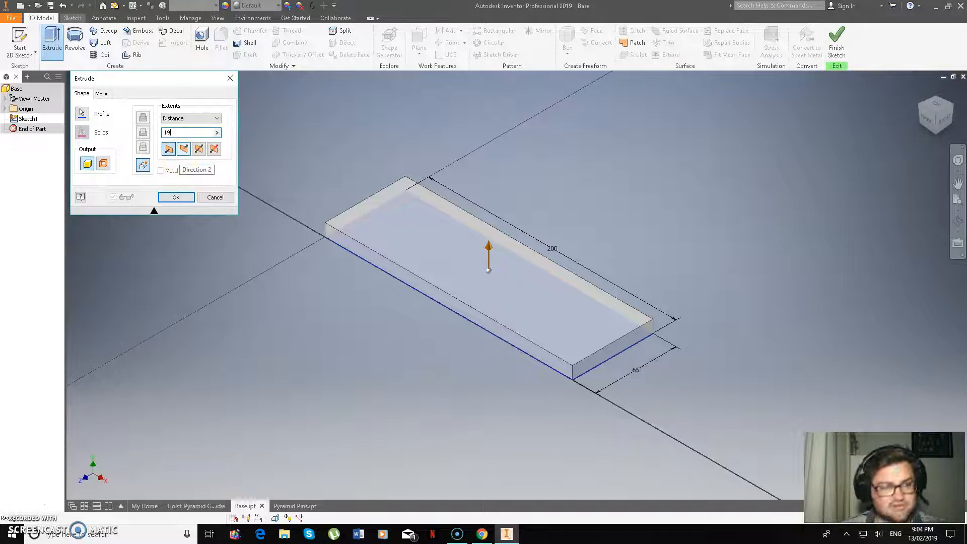
pyautogui.click(176, 197)
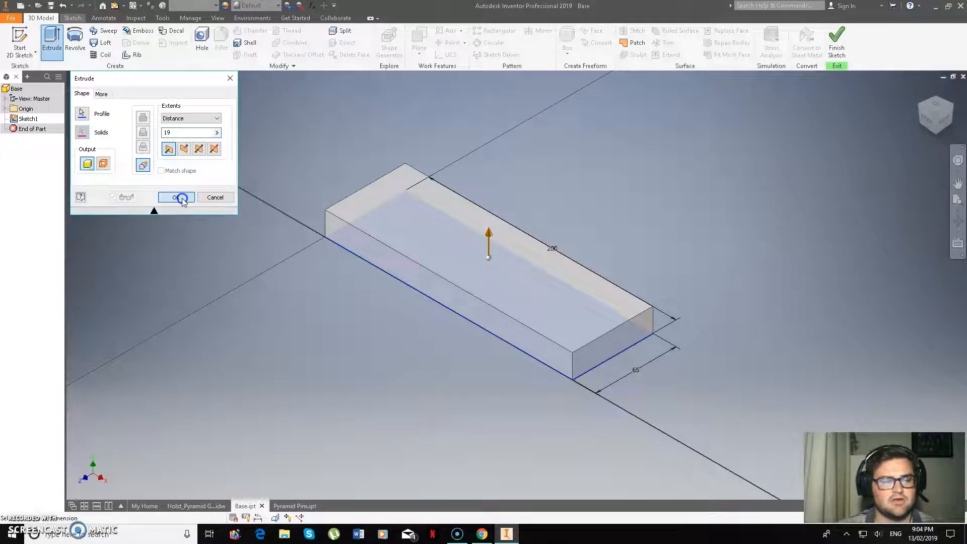
pyautogui.click(176, 197)
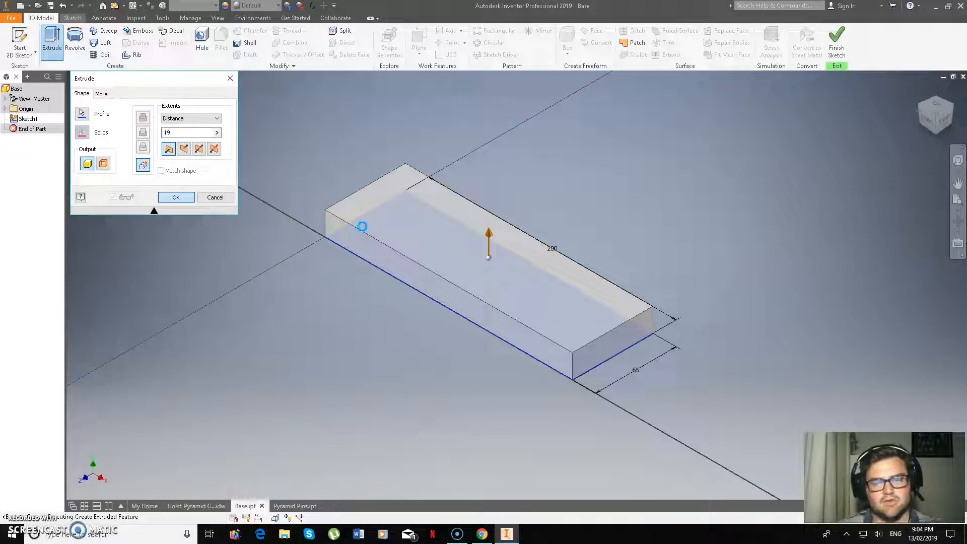
pyautogui.click(176, 197)
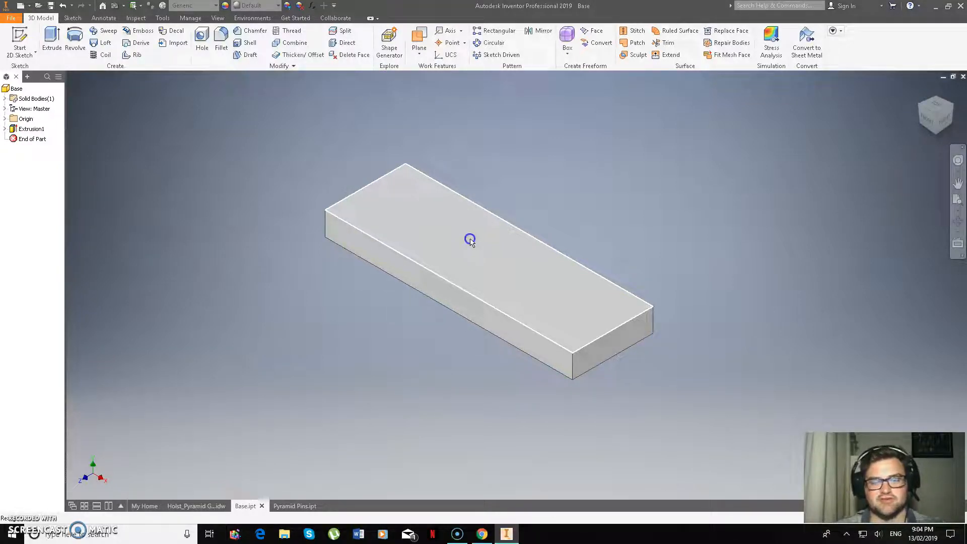
pyautogui.moveTo(503, 264)
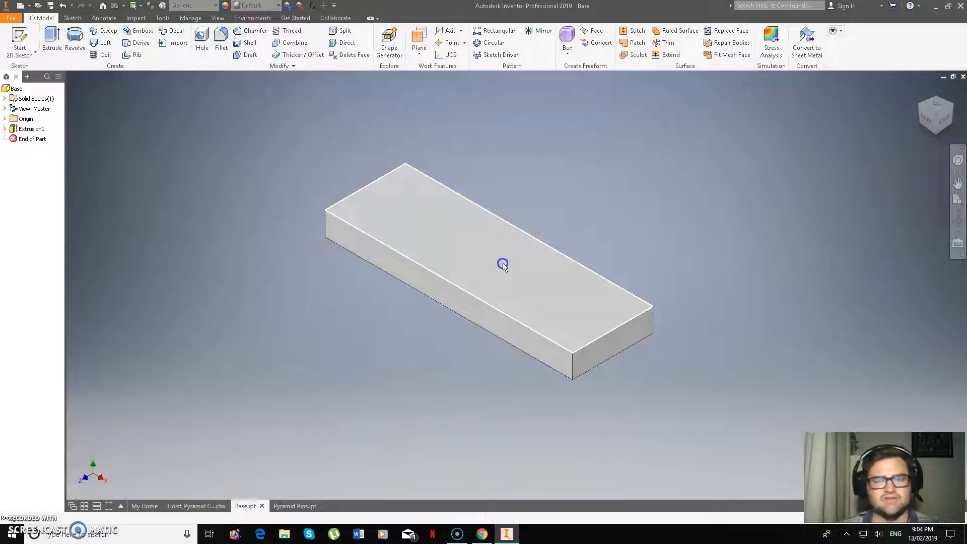
# - Create Sketch2 on the block's top face
pyautogui.click(502, 265)
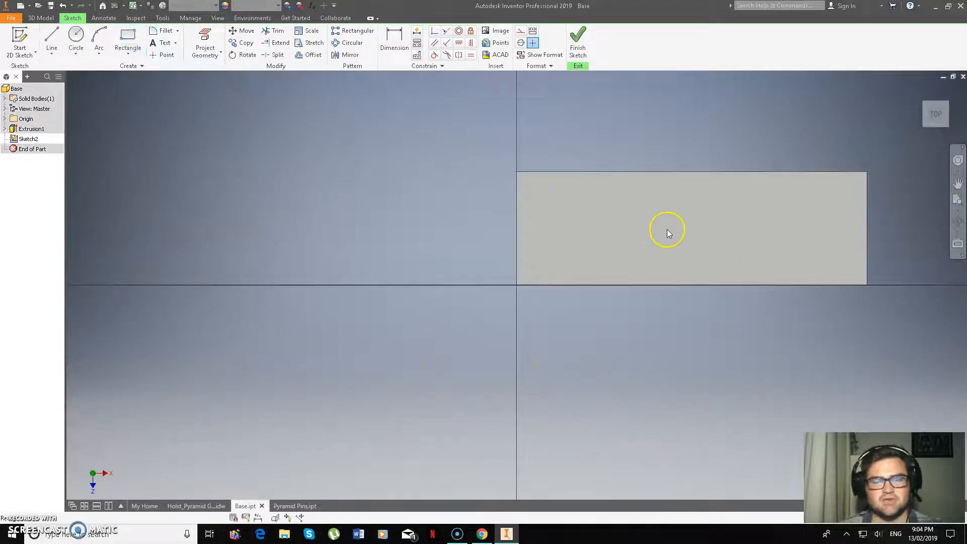
pyautogui.click(75, 38)
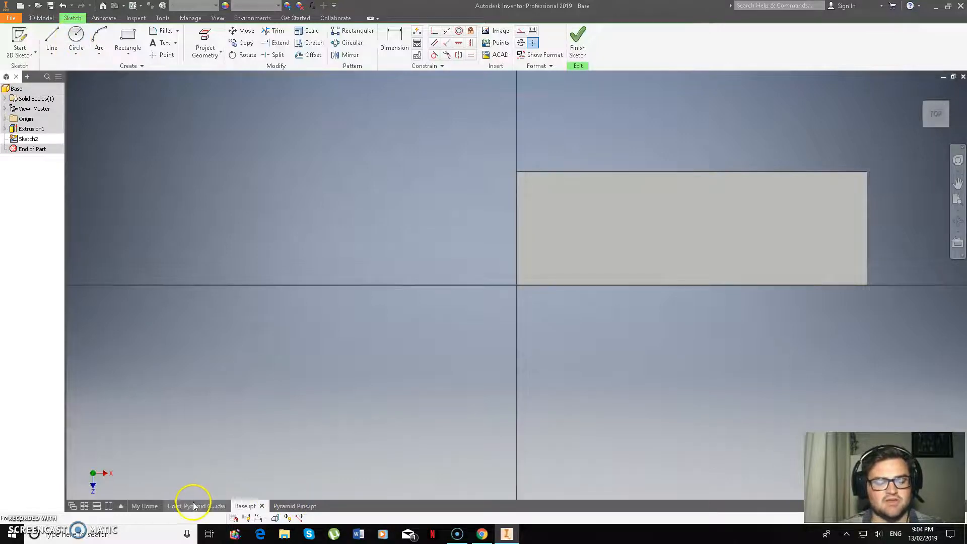
pyautogui.click(196, 506)
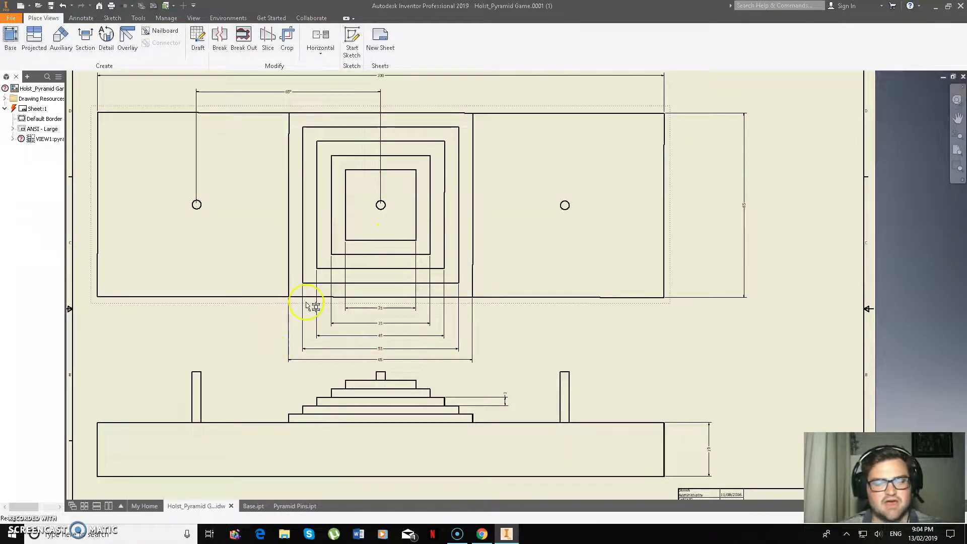
pyautogui.moveTo(266, 171)
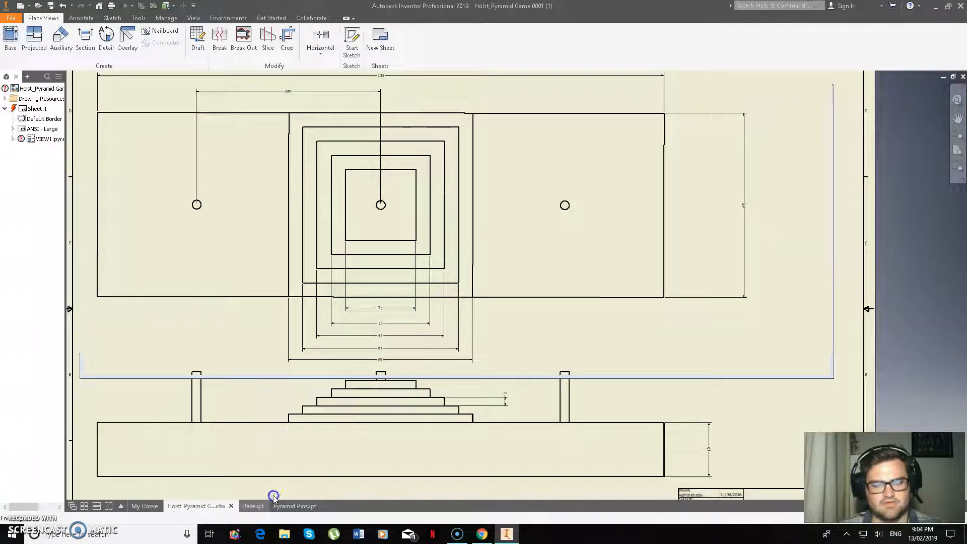
pyautogui.click(253, 505)
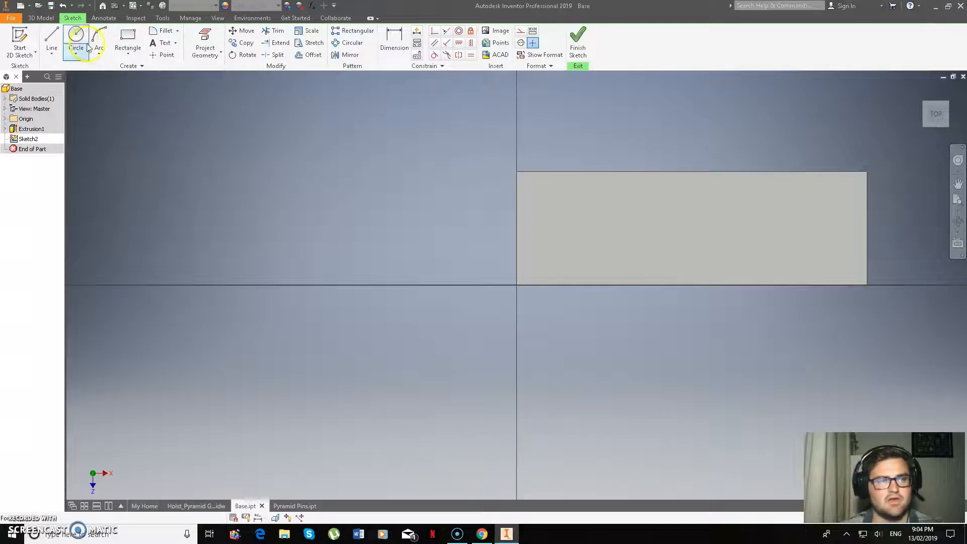
# - Draw the first pin-hole circle on the top face and view the drawing again
pyautogui.click(76, 40)
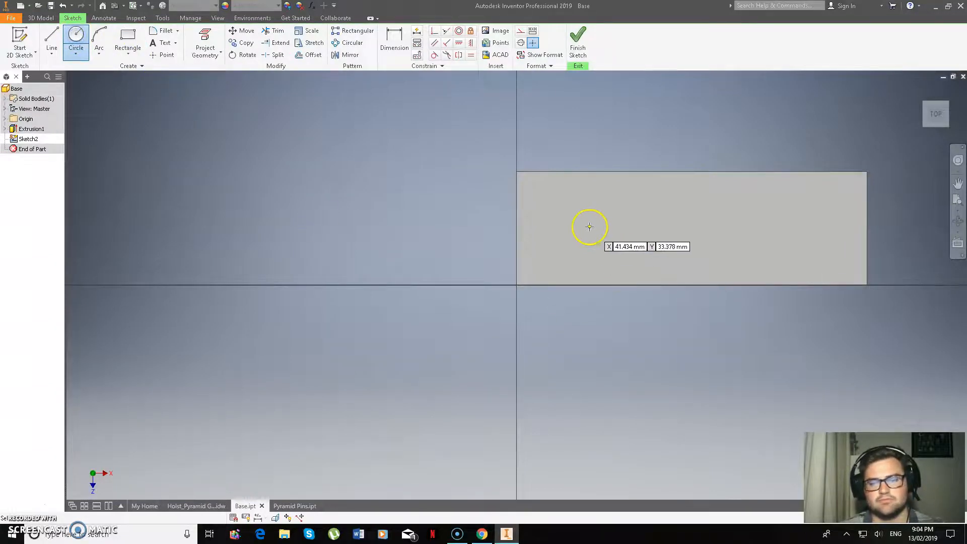
pyautogui.click(589, 228)
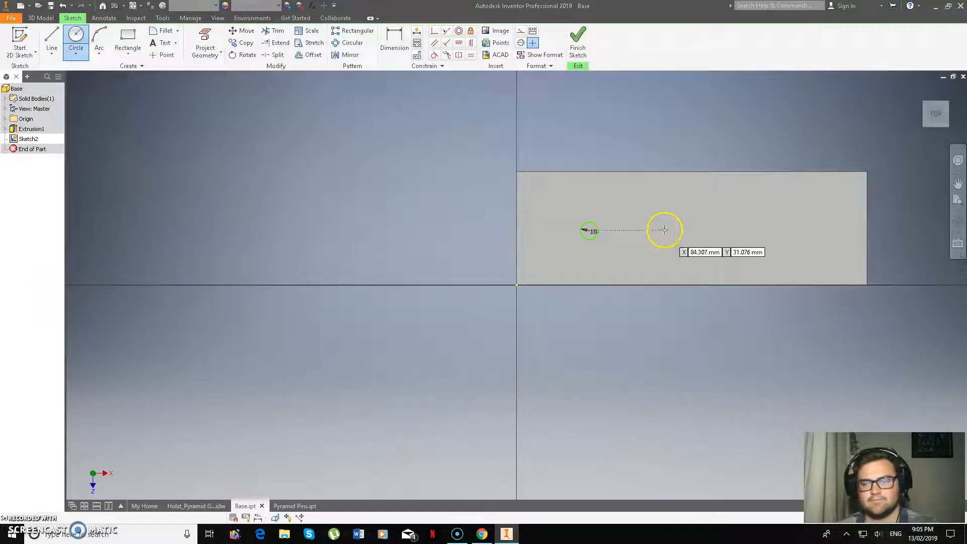
pyautogui.moveTo(683, 231)
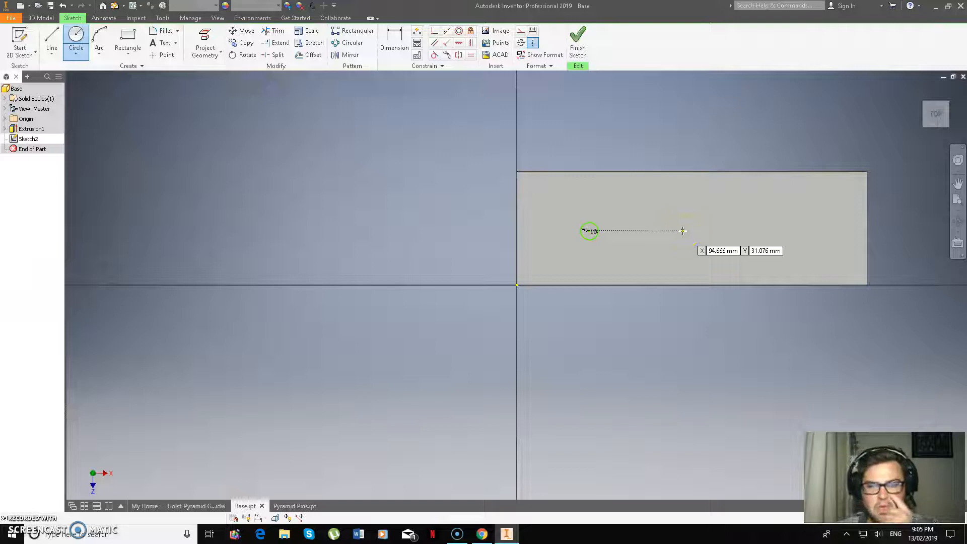
pyautogui.click(195, 505)
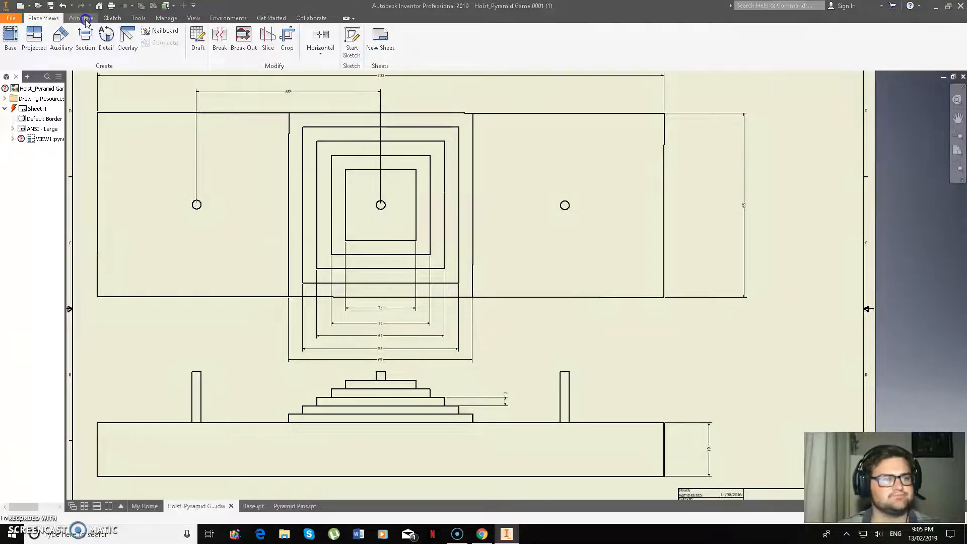
# - Back in Base, set the first hole circle's diameter to 3.2 mm
pyautogui.click(80, 17)
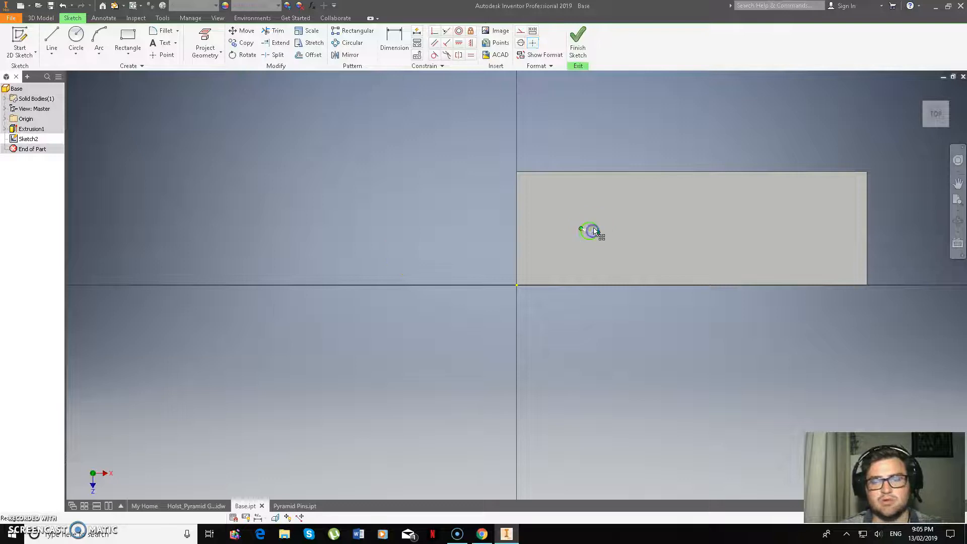
pyautogui.click(592, 231)
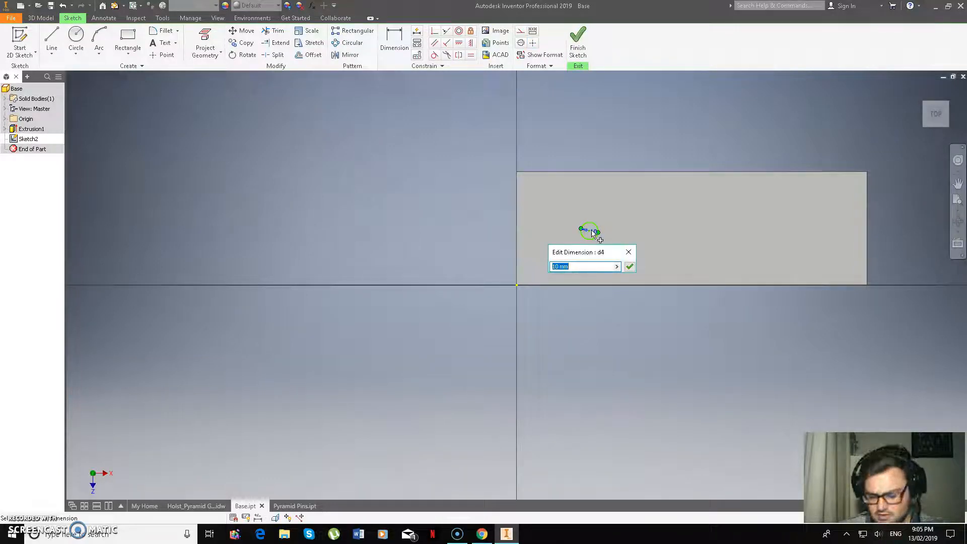
pyautogui.write('3.2')
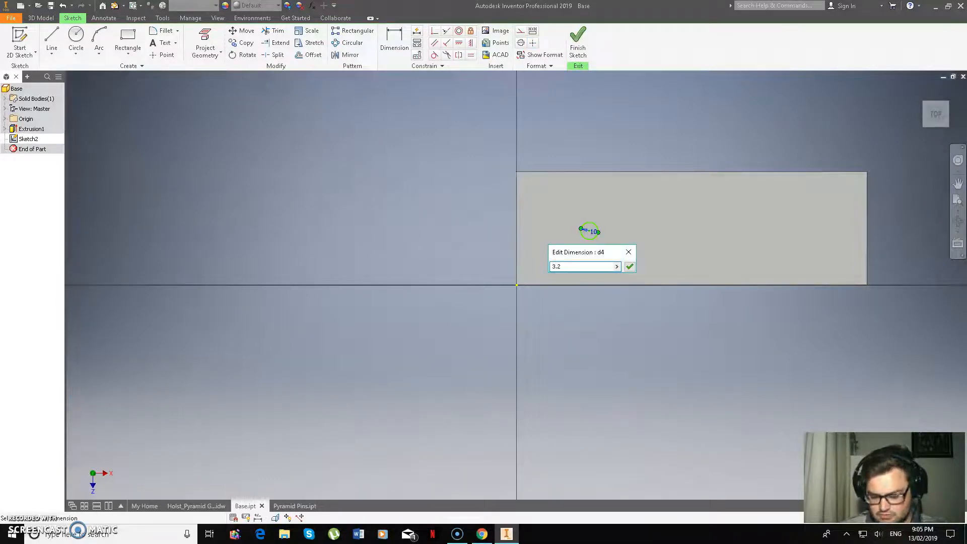
pyautogui.click(630, 266)
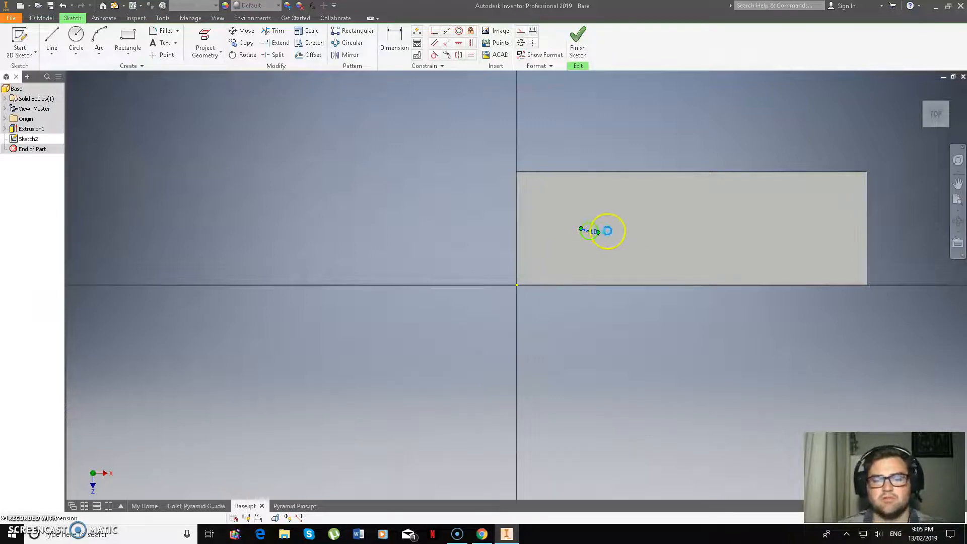
pyautogui.moveTo(587, 210)
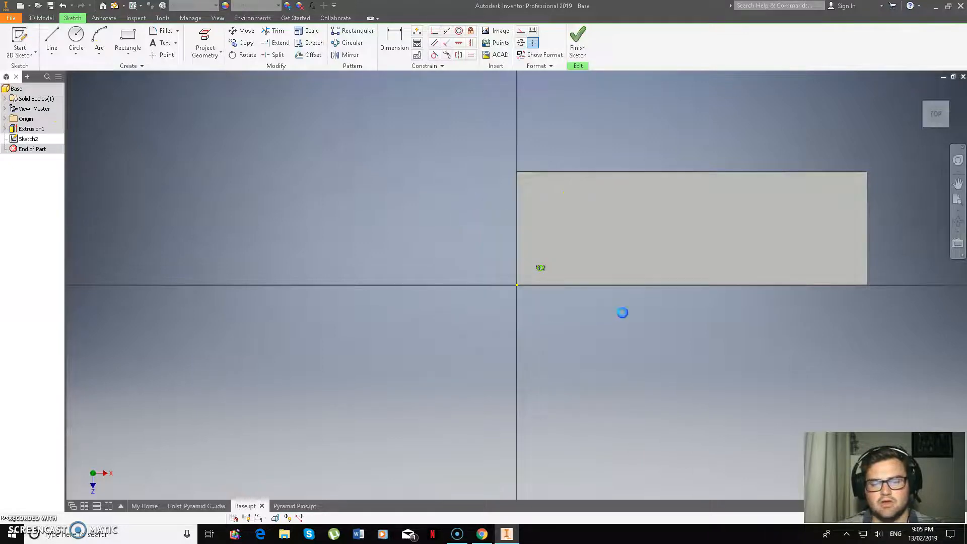
pyautogui.click(76, 35)
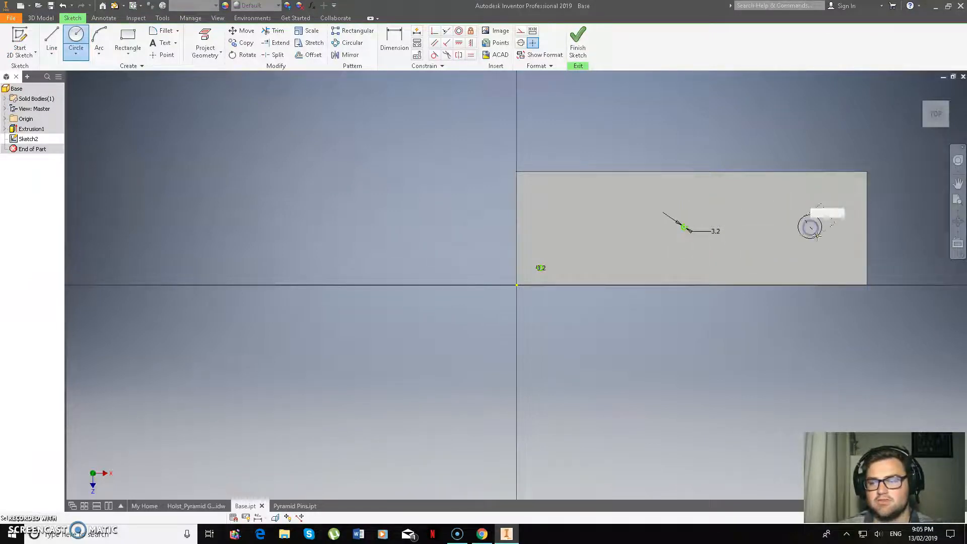
# - Place two more 3.2 mm hole circles across the middle and right of the block
pyautogui.click(810, 227)
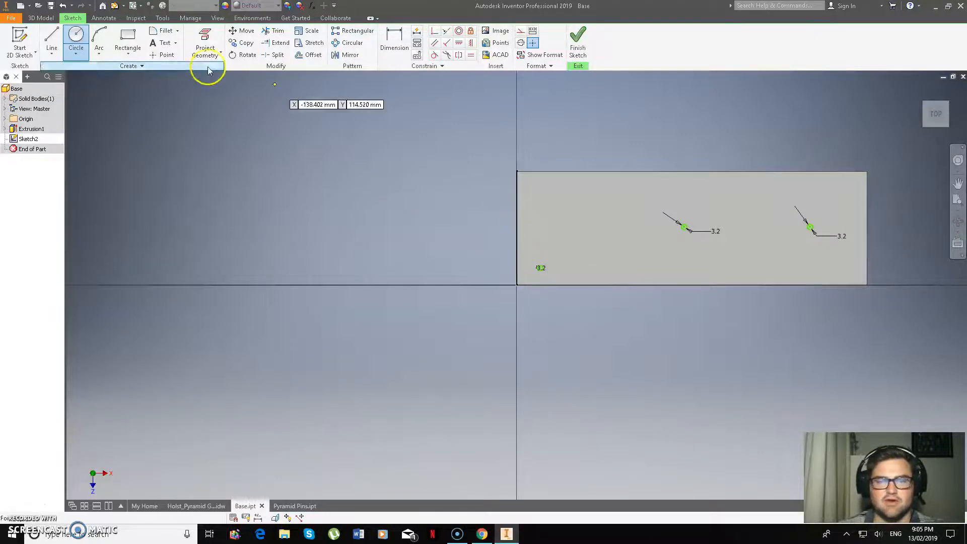
pyautogui.moveTo(440, 192)
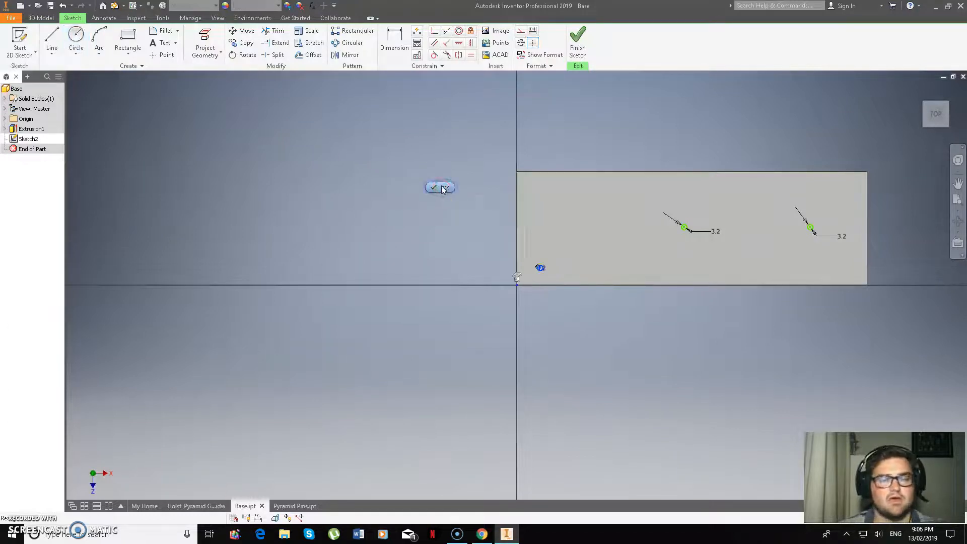
pyautogui.click(435, 187)
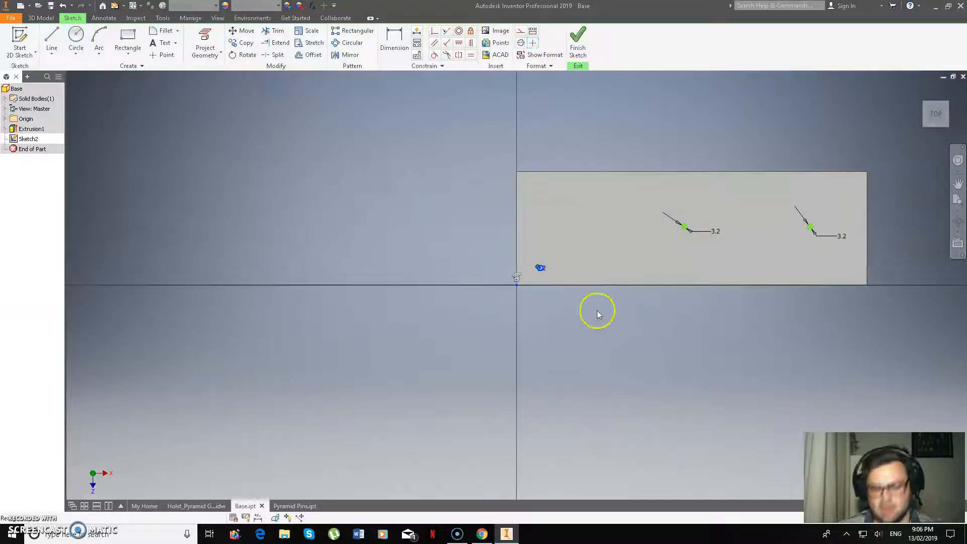
pyautogui.moveTo(475, 207)
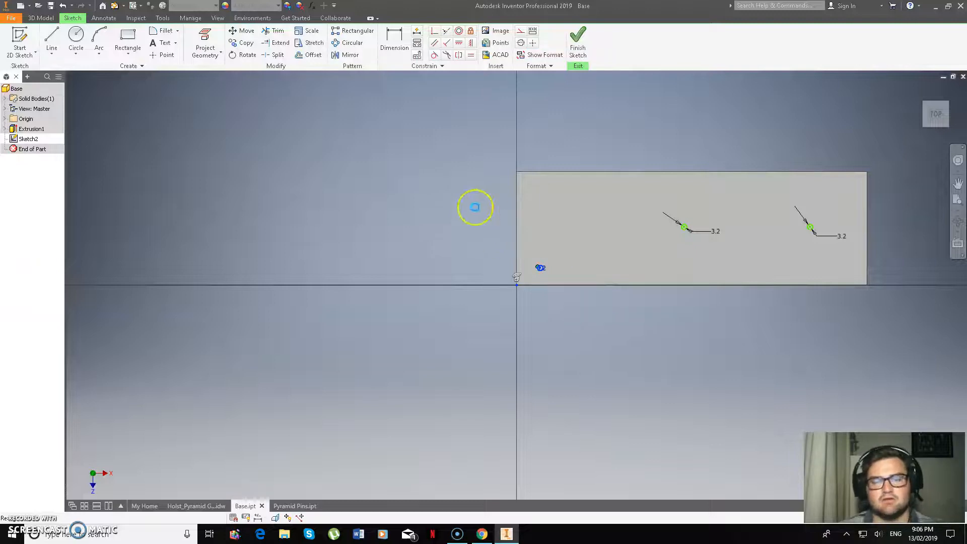
pyautogui.moveTo(529, 267)
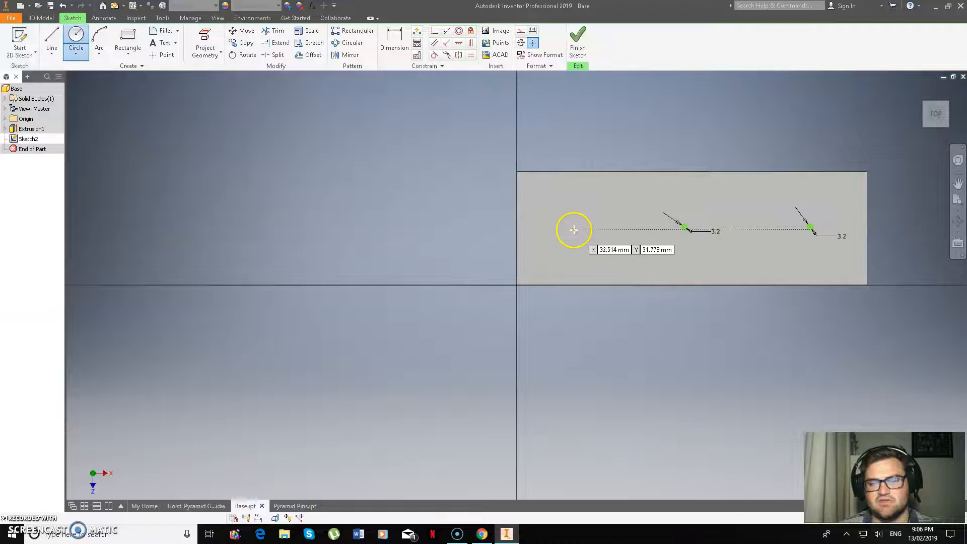
# - Draw a 3.2 mm hole circle near the block's left end, aligned with the others
pyautogui.click(573, 230)
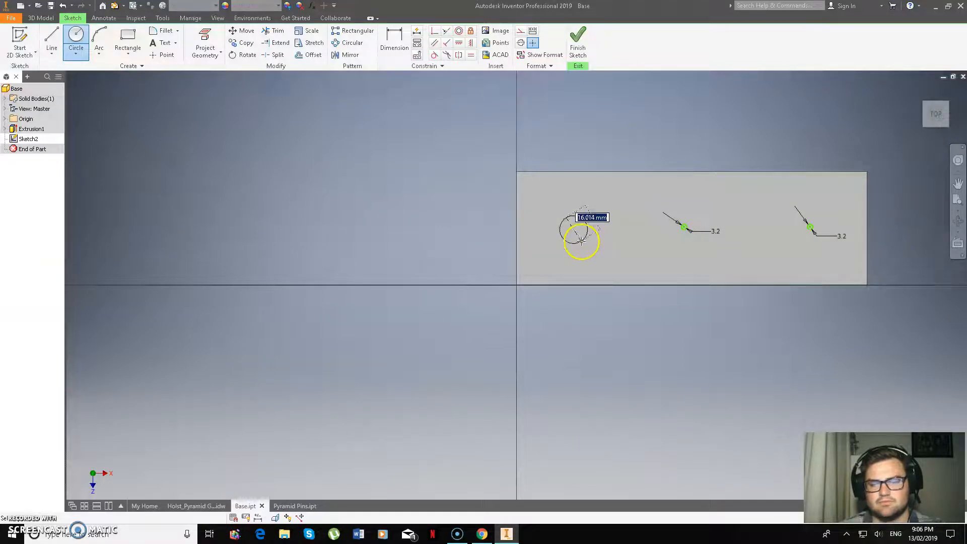
pyautogui.press('Escape')
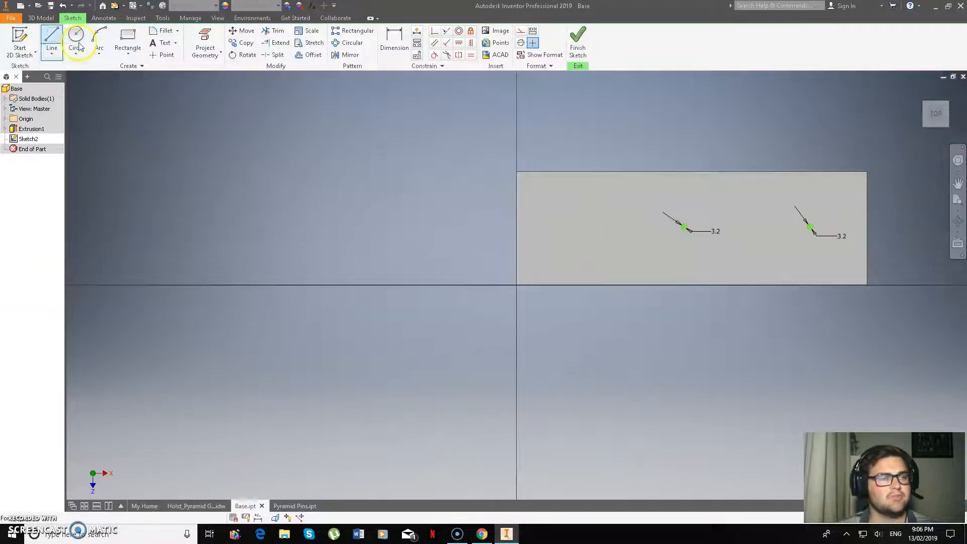
pyautogui.click(75, 36)
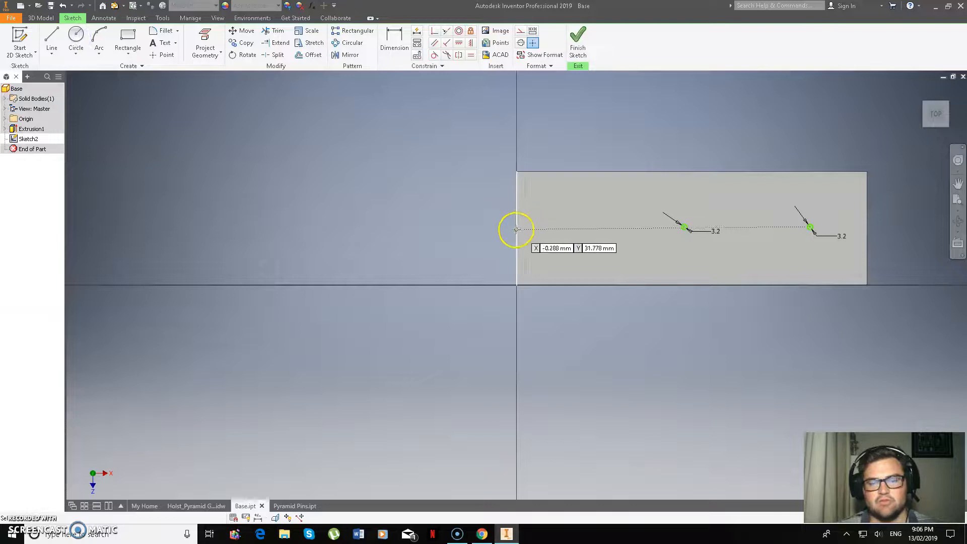
pyautogui.click(75, 41)
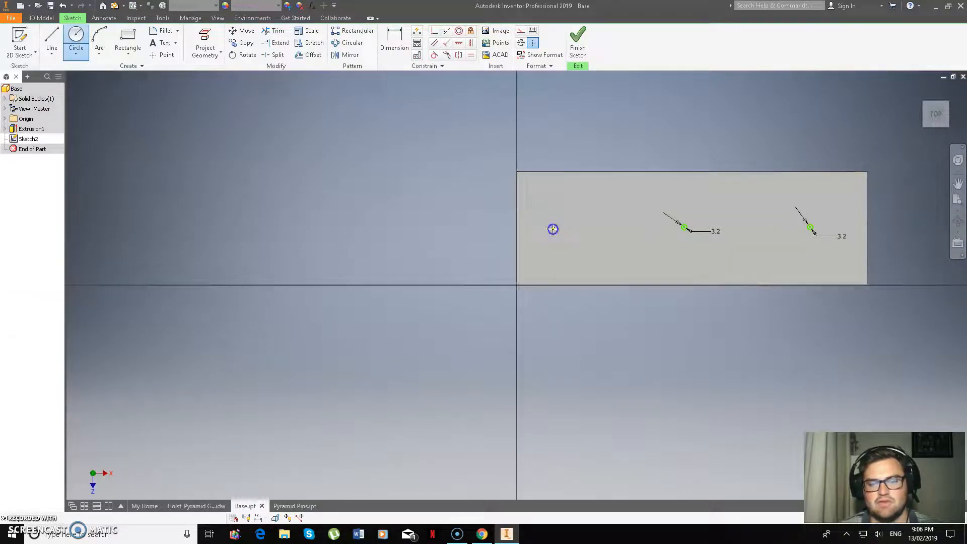
pyautogui.click(552, 228)
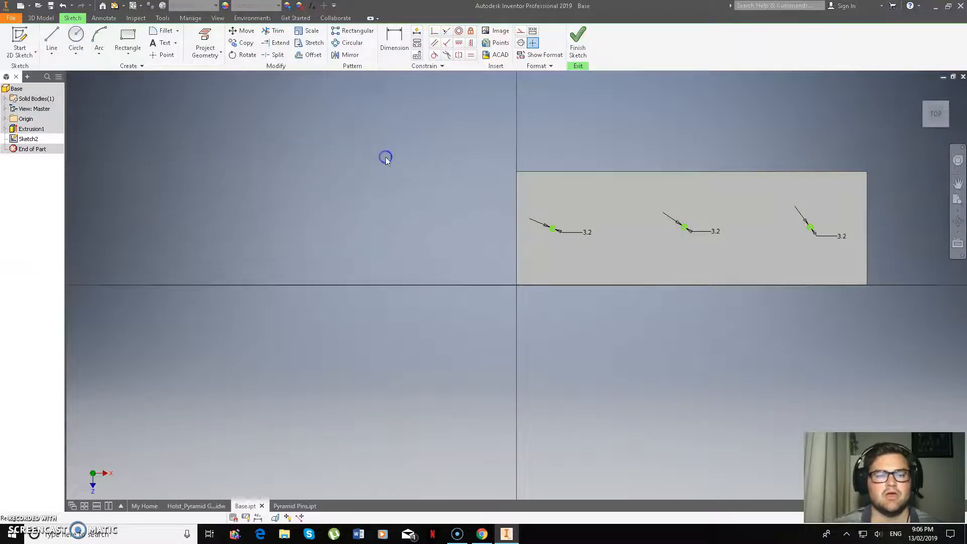
# - Dimension the left hole centre 32.5 mm from the block's bottom edge
pyautogui.click(394, 42)
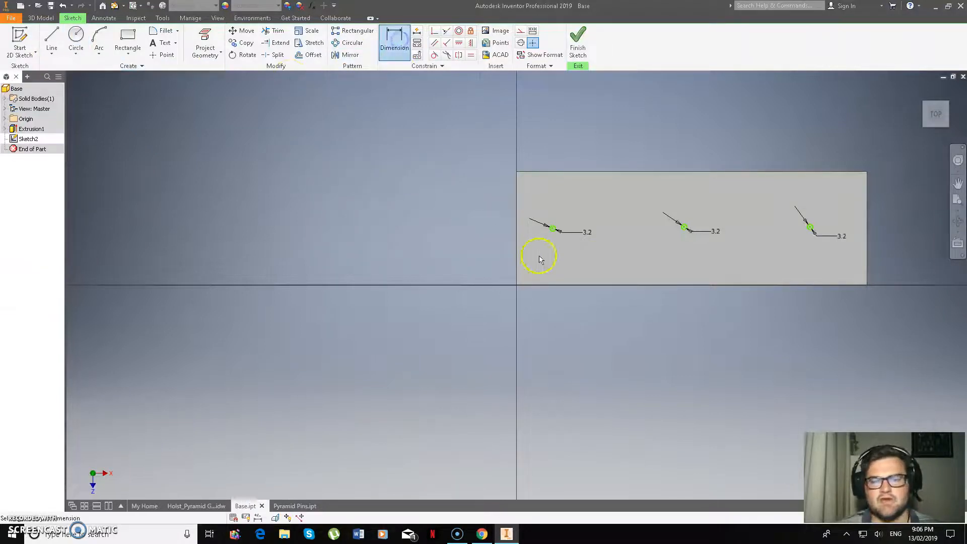
pyautogui.moveTo(683, 231)
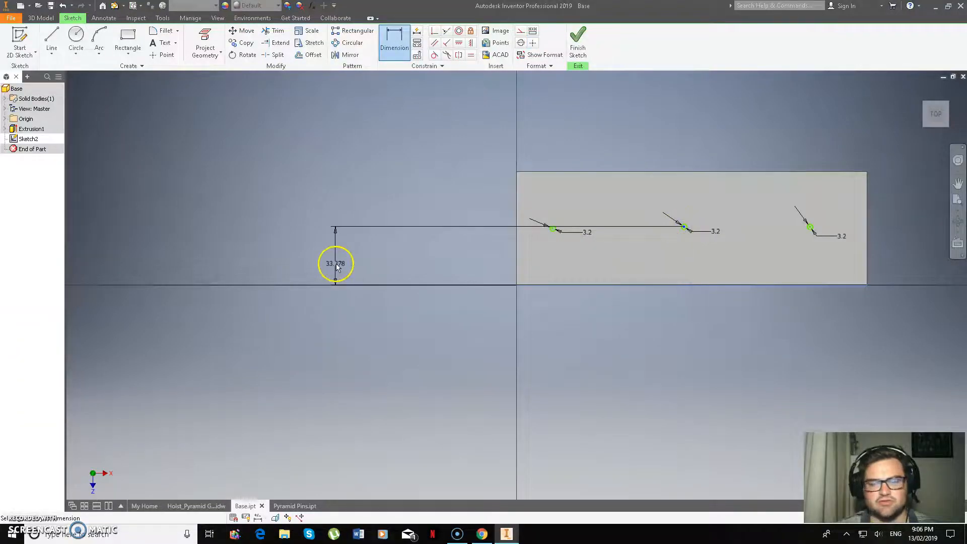
pyautogui.click(335, 263)
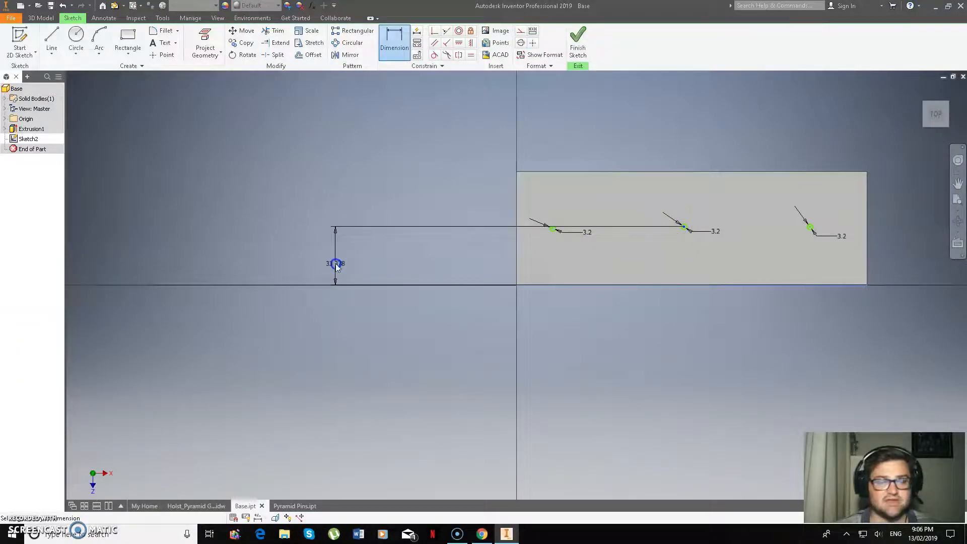
pyautogui.click(335, 266)
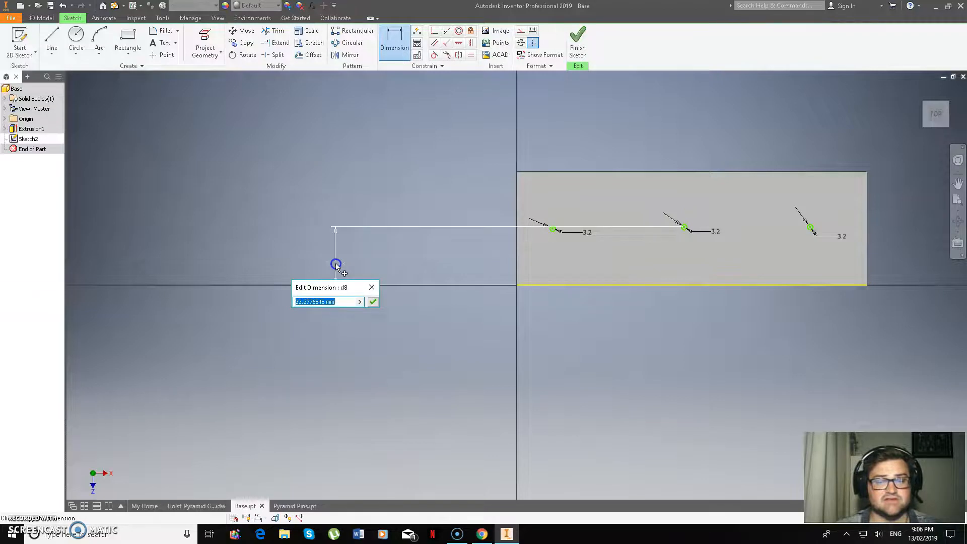
pyautogui.write('3')
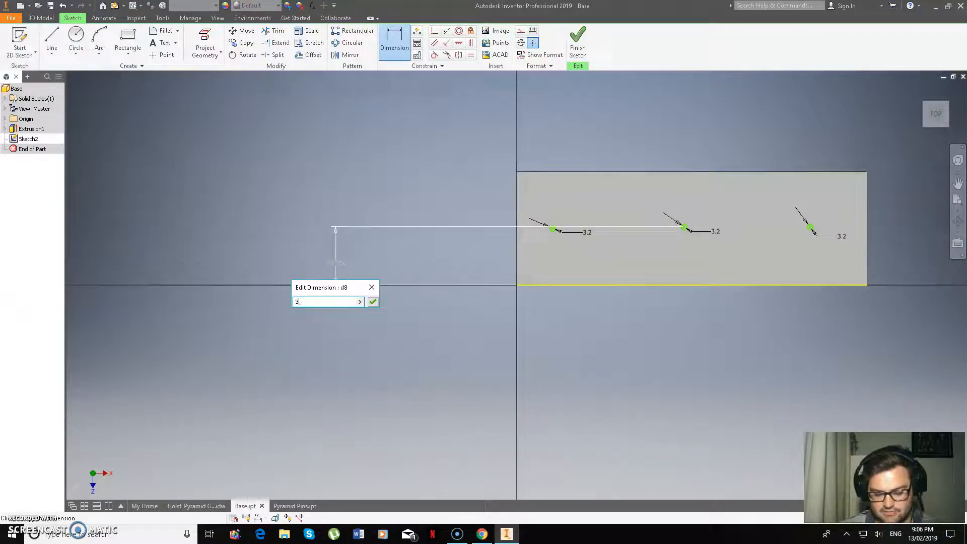
pyautogui.write('32.5')
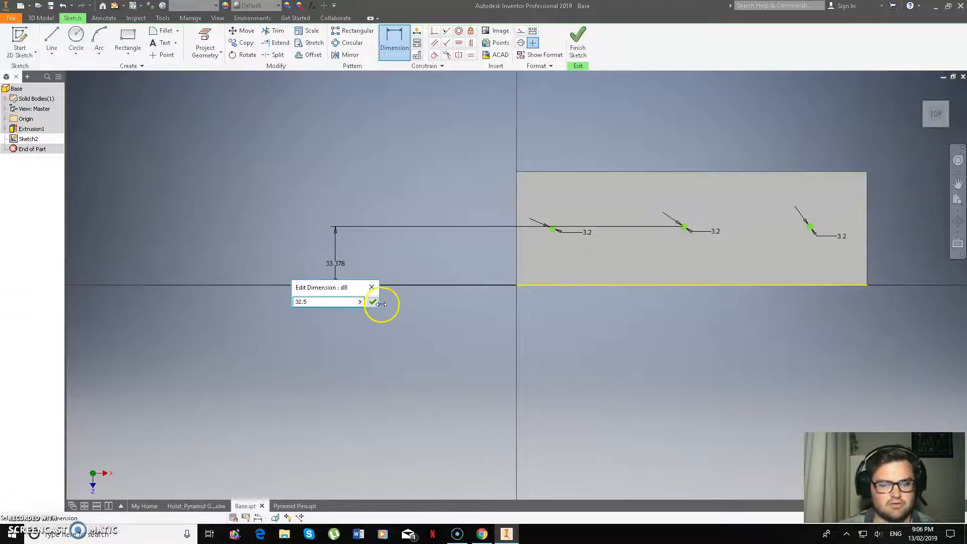
pyautogui.click(374, 302)
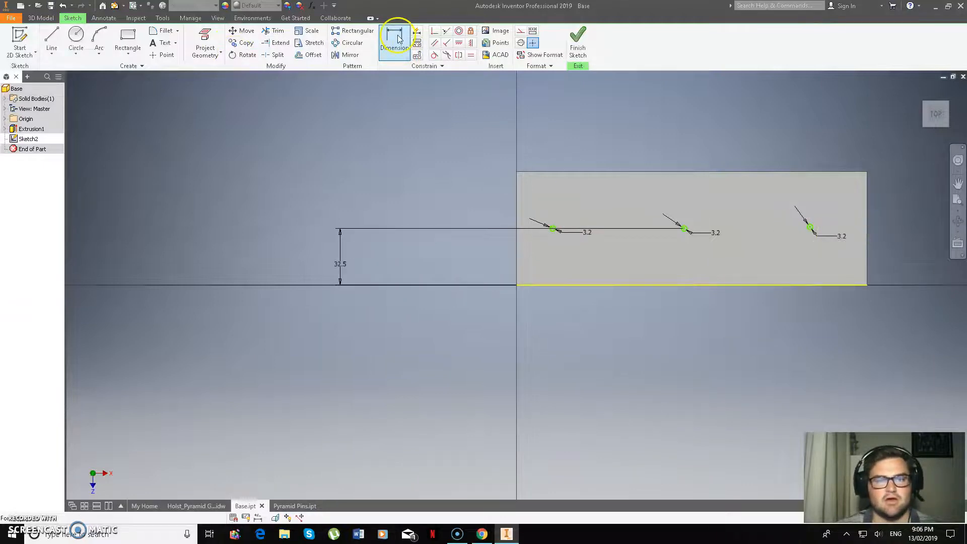
# - Dimension the right hole's centre 32.5 mm up from the bottom edge
pyautogui.click(394, 36)
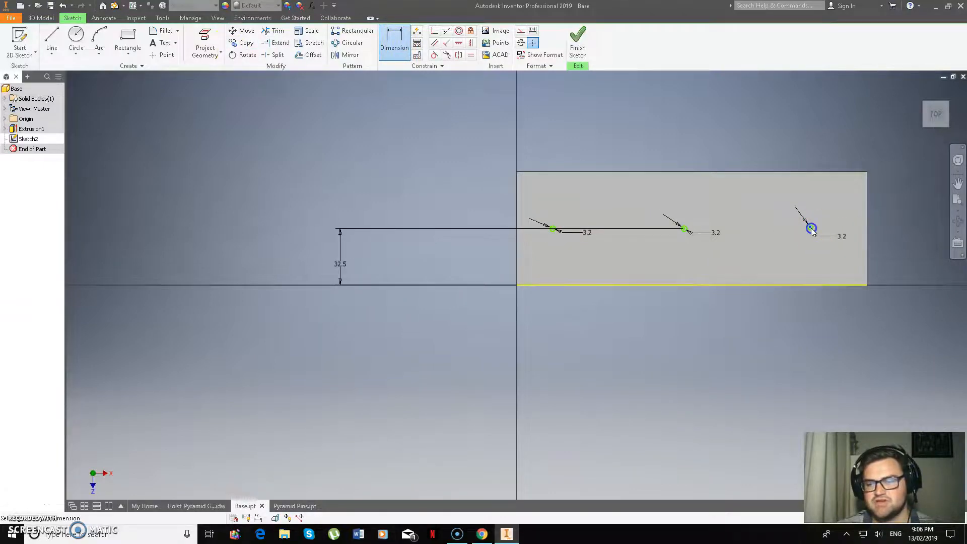
pyautogui.click(900, 262)
pyautogui.write('32.')
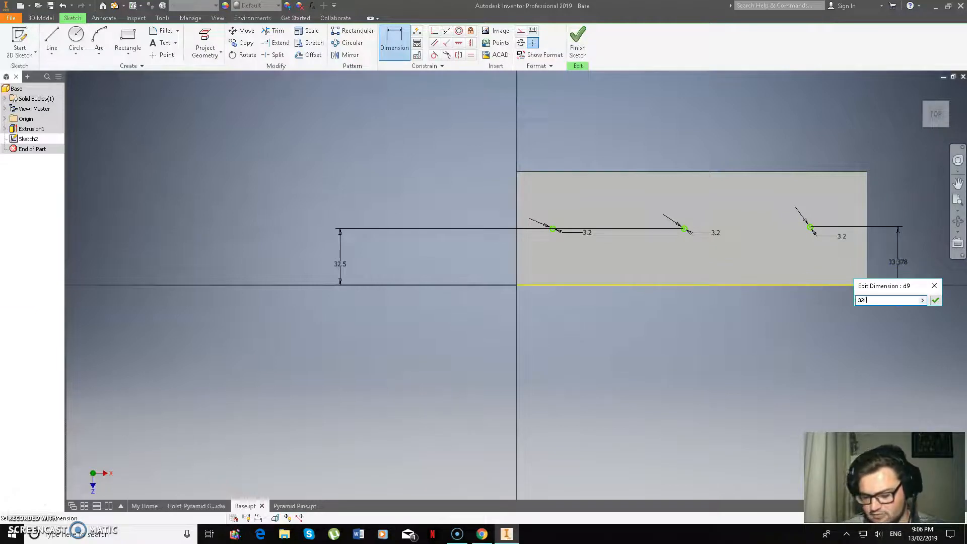
pyautogui.click(935, 300)
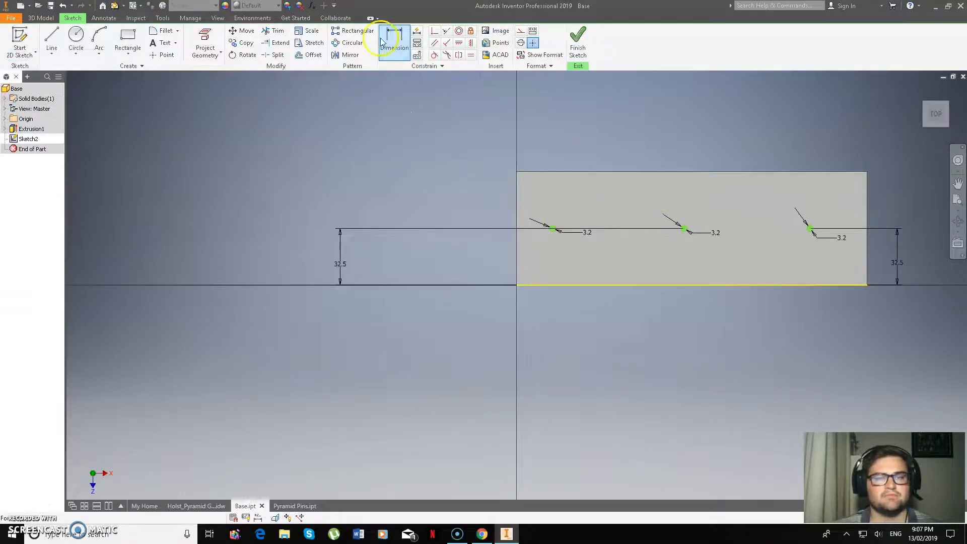
# - Place the middle hole 100 mm from the left edge and space the holes 65 mm apart
pyautogui.click(394, 43)
pyautogui.write('100')
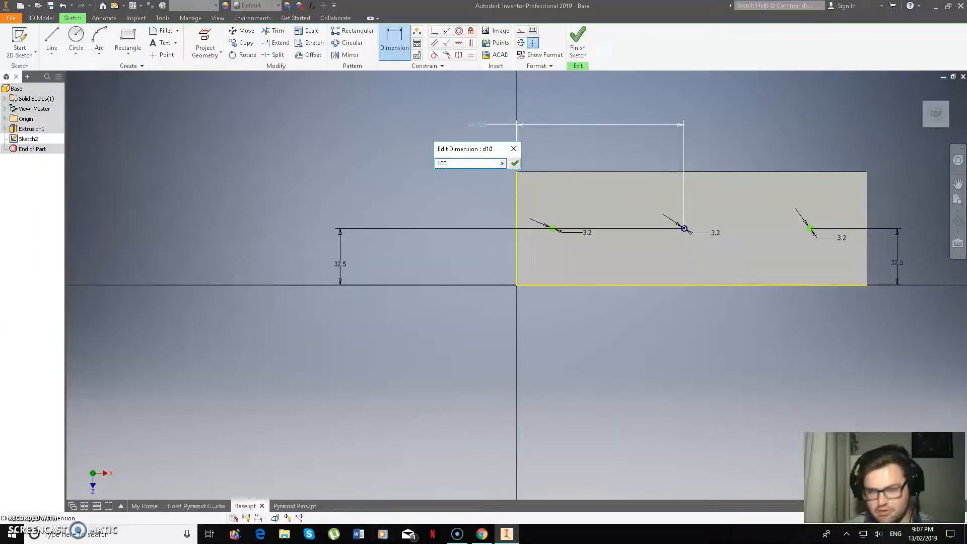
pyautogui.click(514, 163)
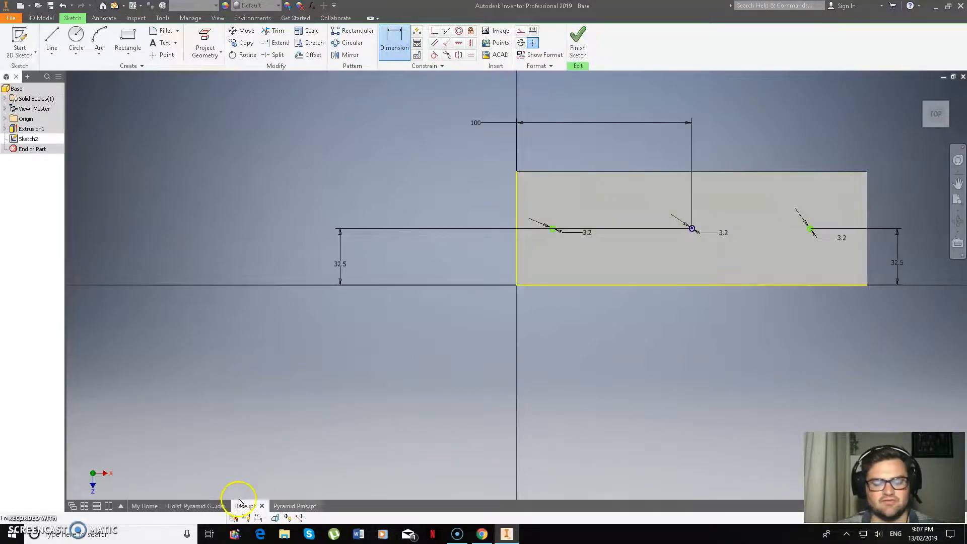
pyautogui.click(196, 506)
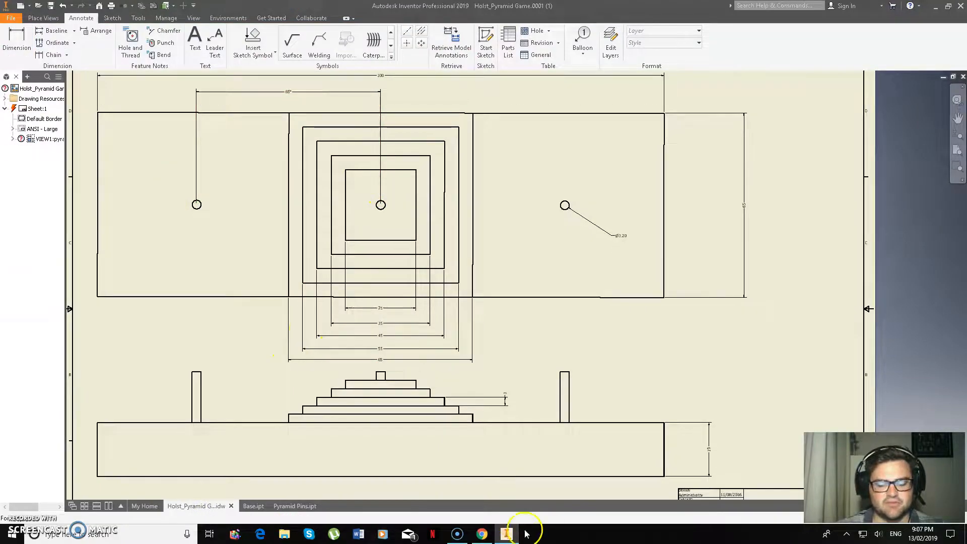
pyautogui.click(245, 506)
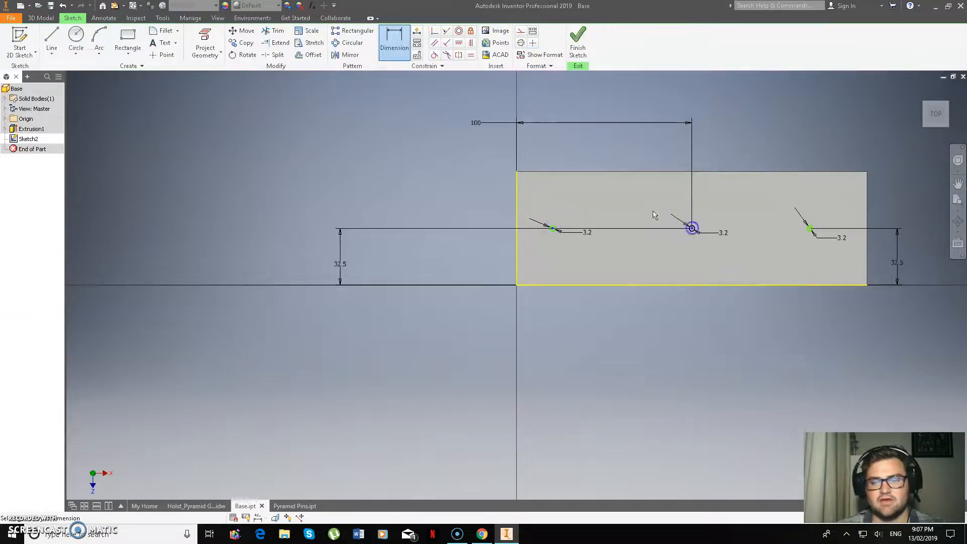
pyautogui.click(622, 146)
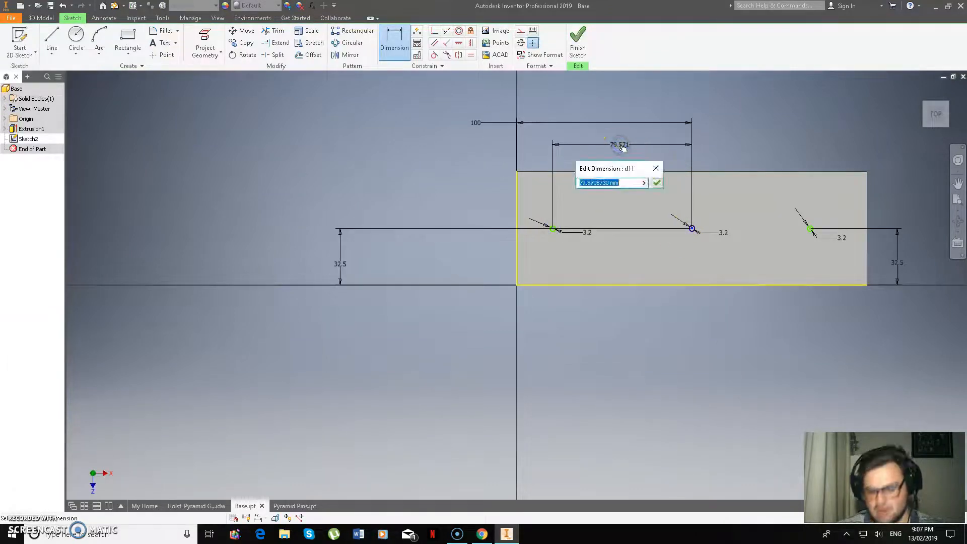
pyautogui.click(657, 182)
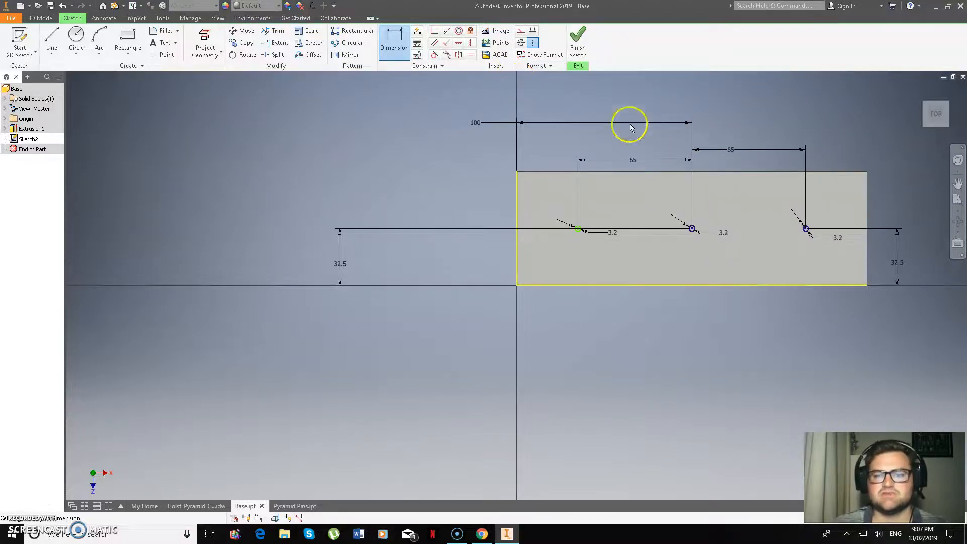
pyautogui.moveTo(540, 78)
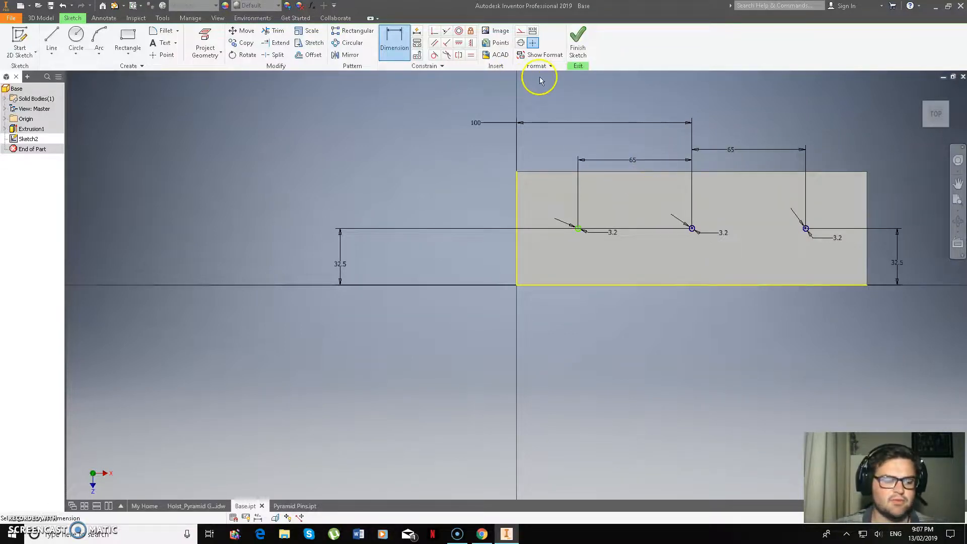
pyautogui.moveTo(657, 169)
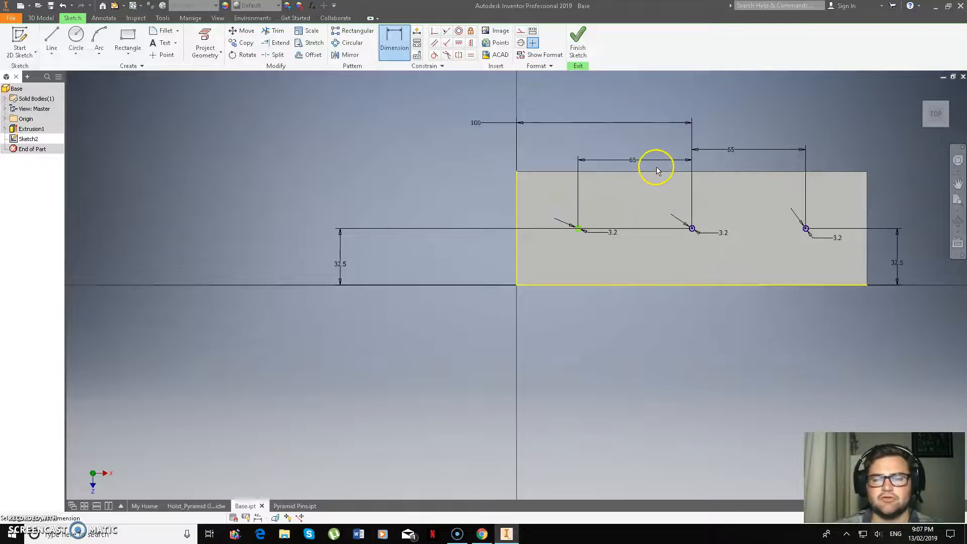
pyautogui.moveTo(657, 154)
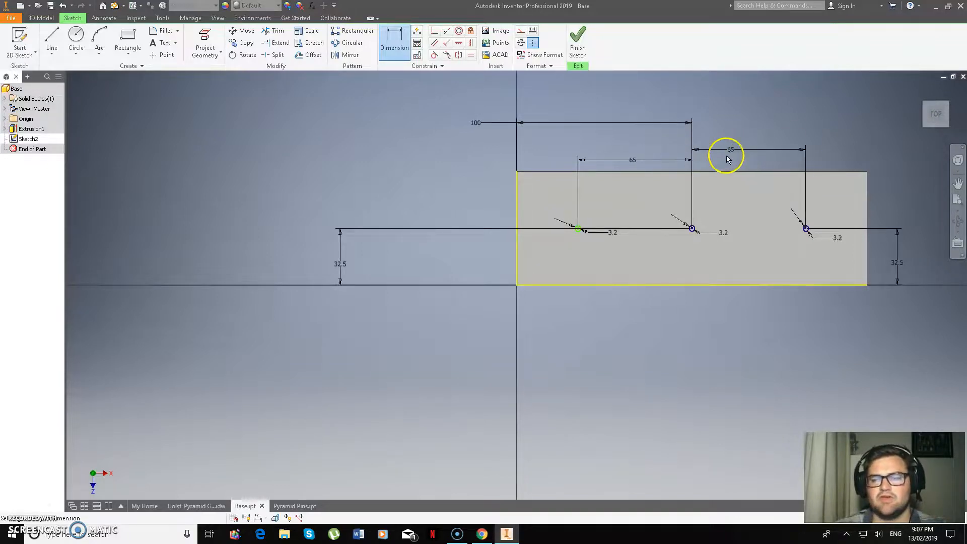
pyautogui.moveTo(669, 160)
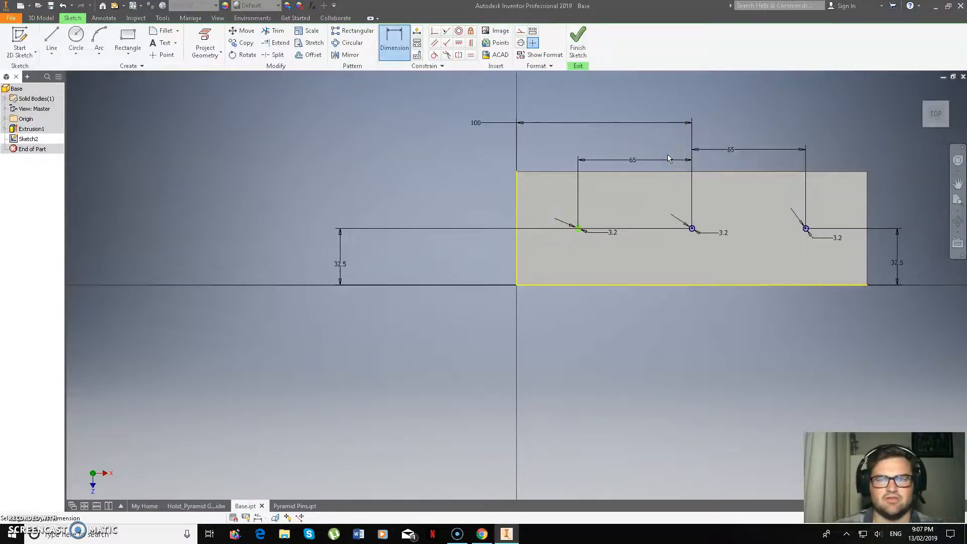
pyautogui.moveTo(800, 137)
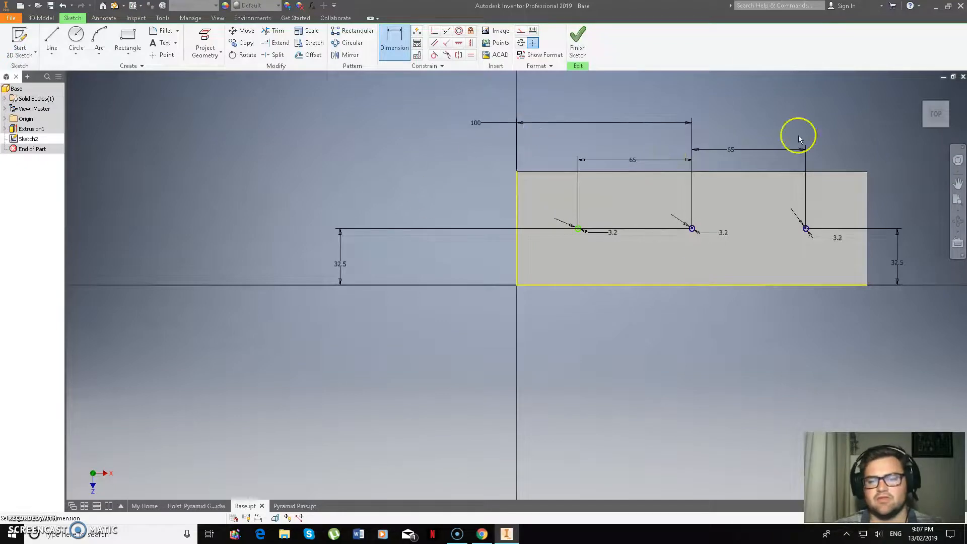
pyautogui.click(40, 18)
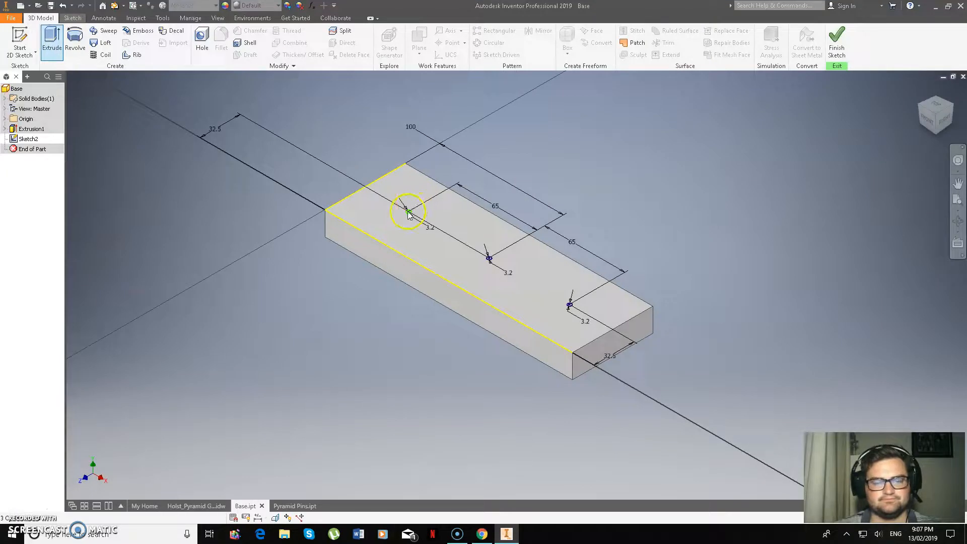
# - Cut the three hole circles downward 19 mm through the block as Extrusion2
pyautogui.click(52, 41)
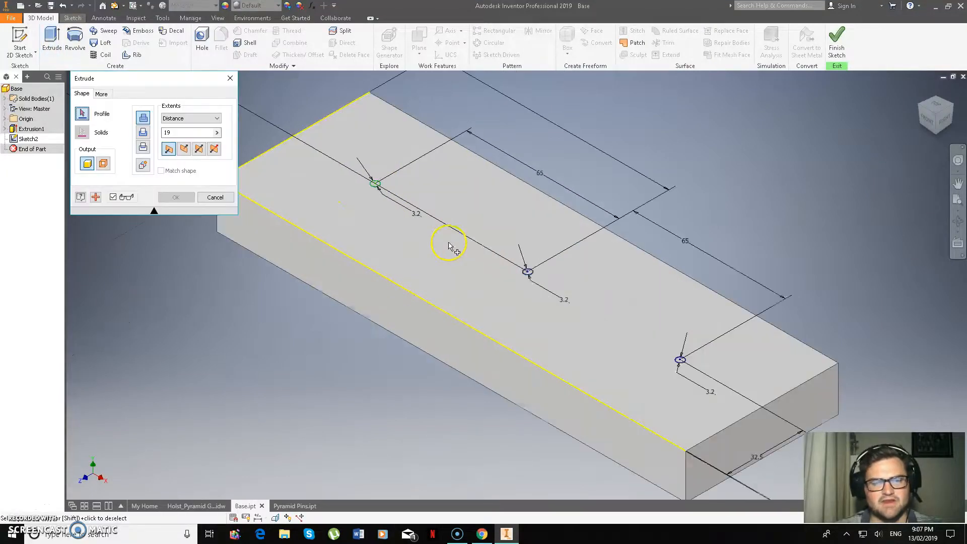
pyautogui.moveTo(380, 188)
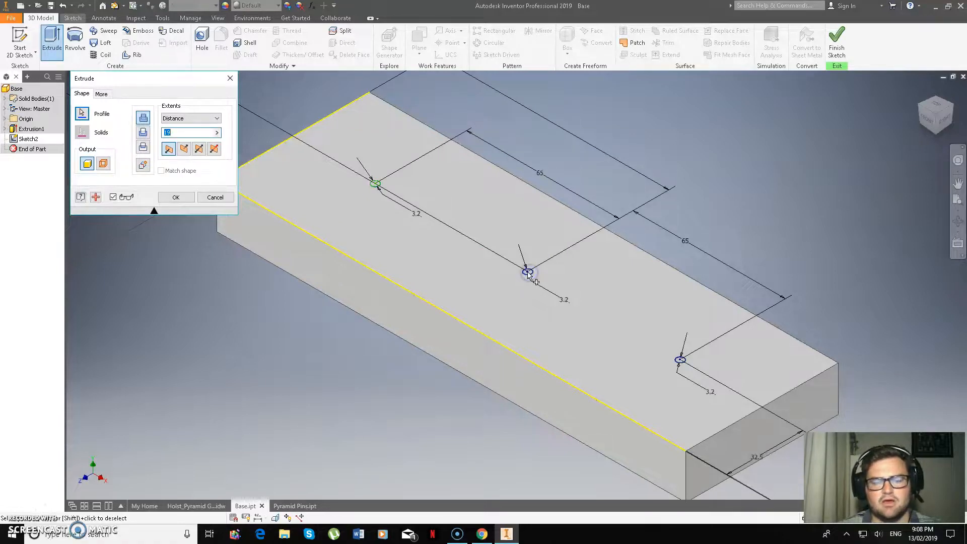
pyautogui.click(375, 184)
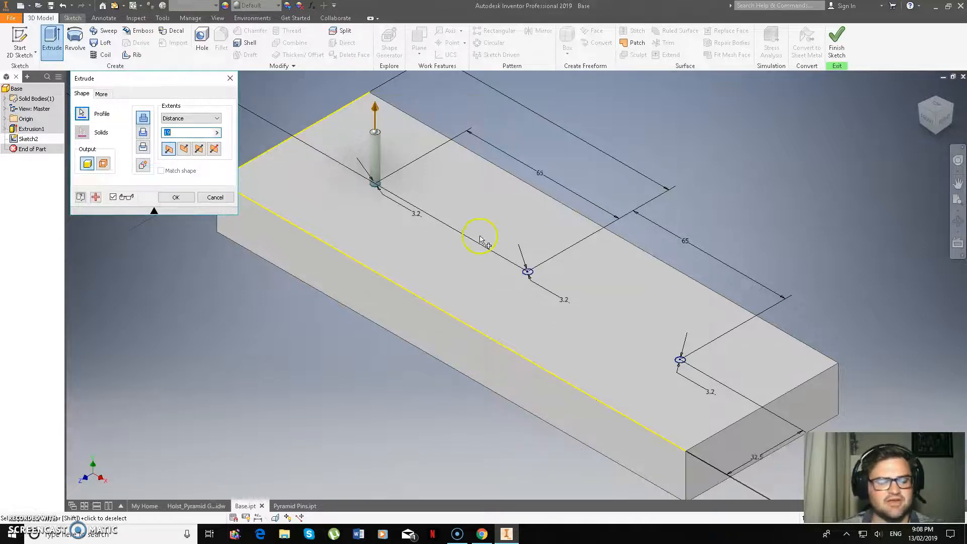
pyautogui.moveTo(548, 264)
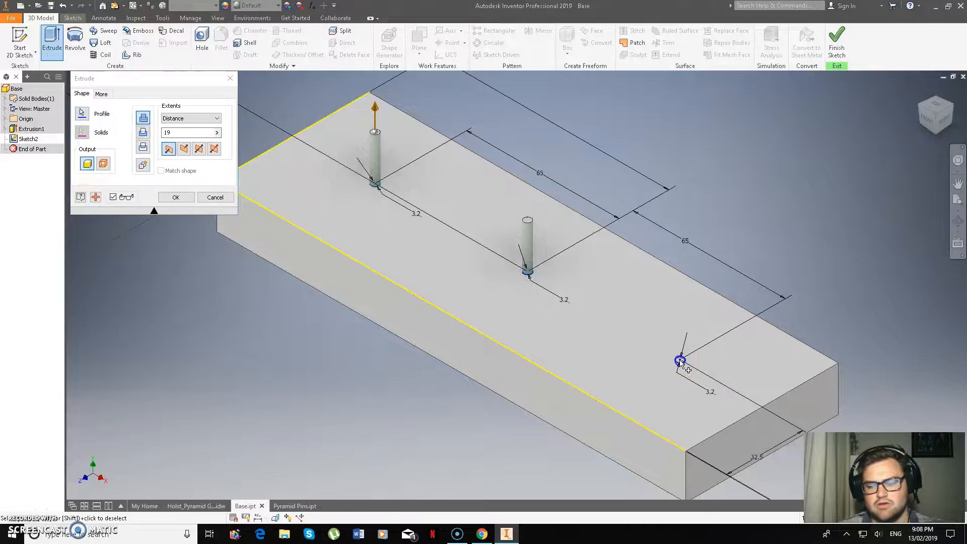
pyautogui.click(143, 133)
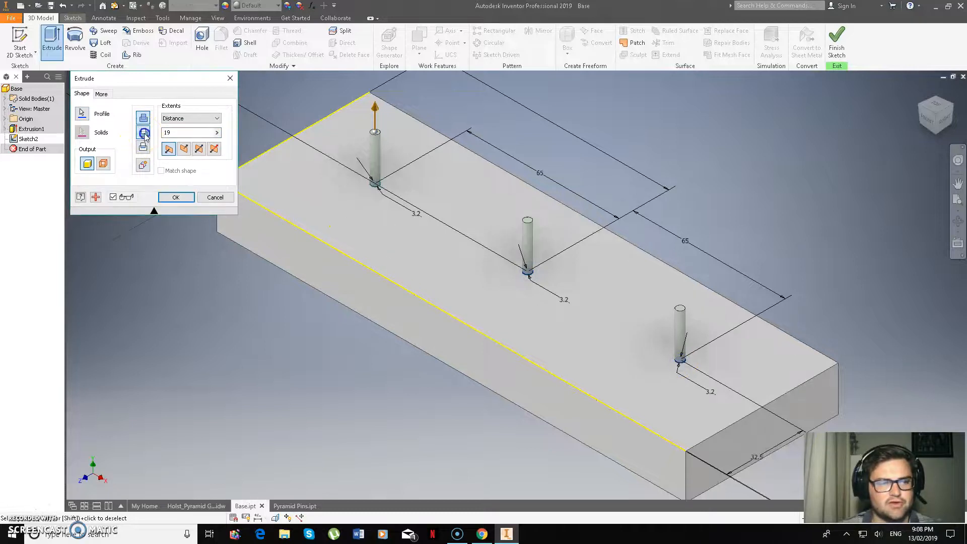
pyautogui.click(142, 132)
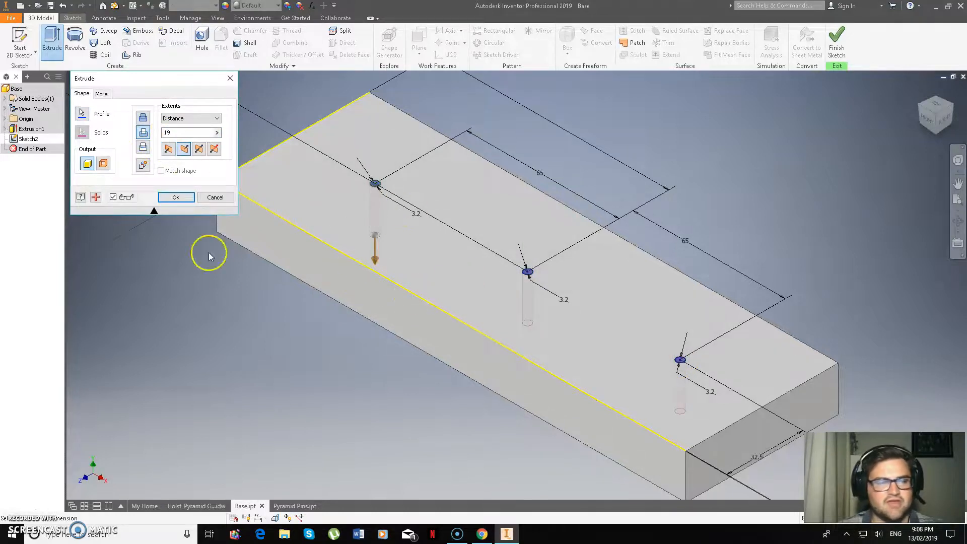
pyautogui.moveTo(344, 308)
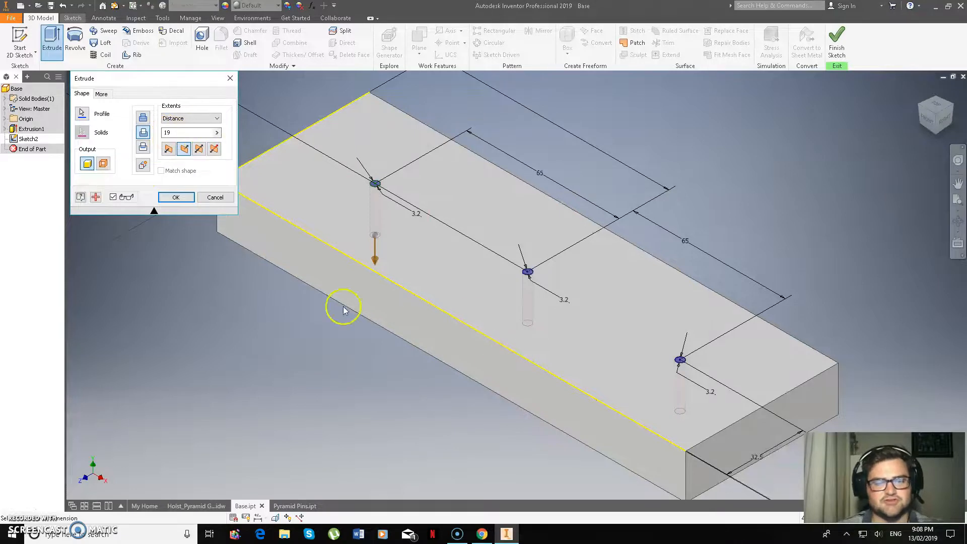
pyautogui.click(176, 197)
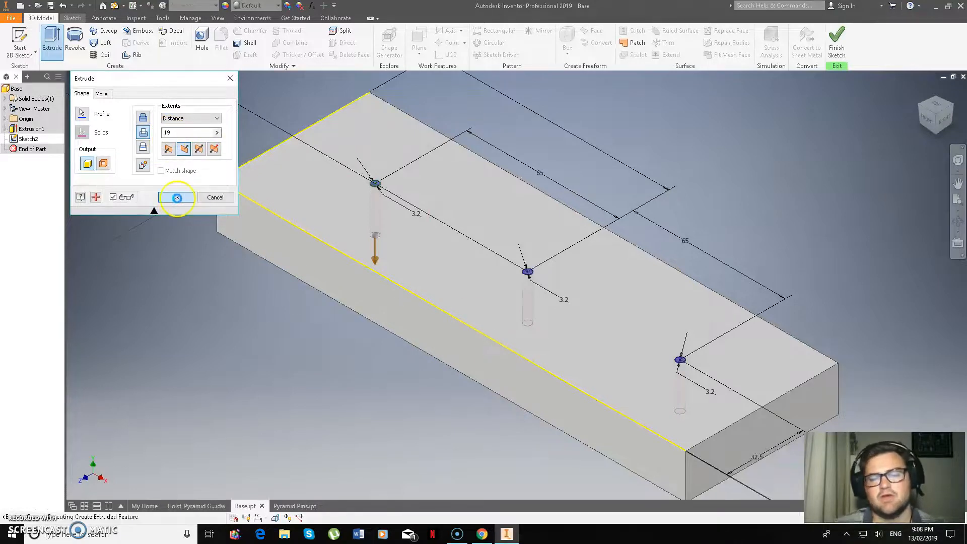
pyautogui.click(177, 198)
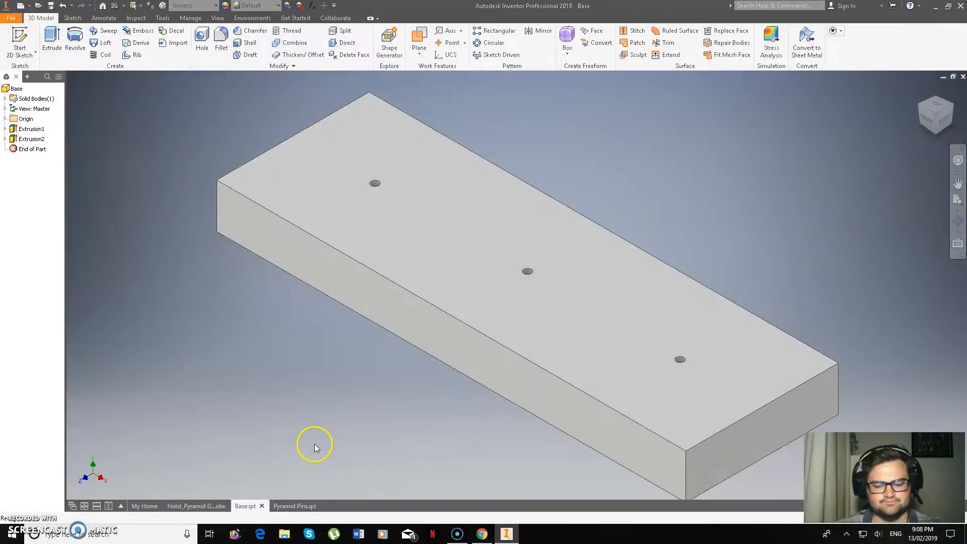
pyautogui.click(196, 506)
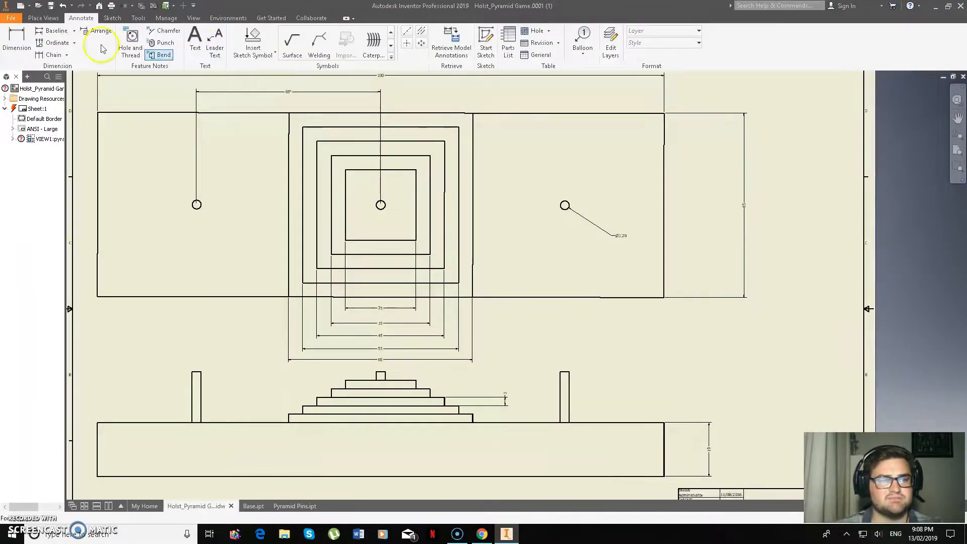
# - Add a vertical dimension from the block's bottom to the right pin's top in the side view
pyautogui.click(17, 40)
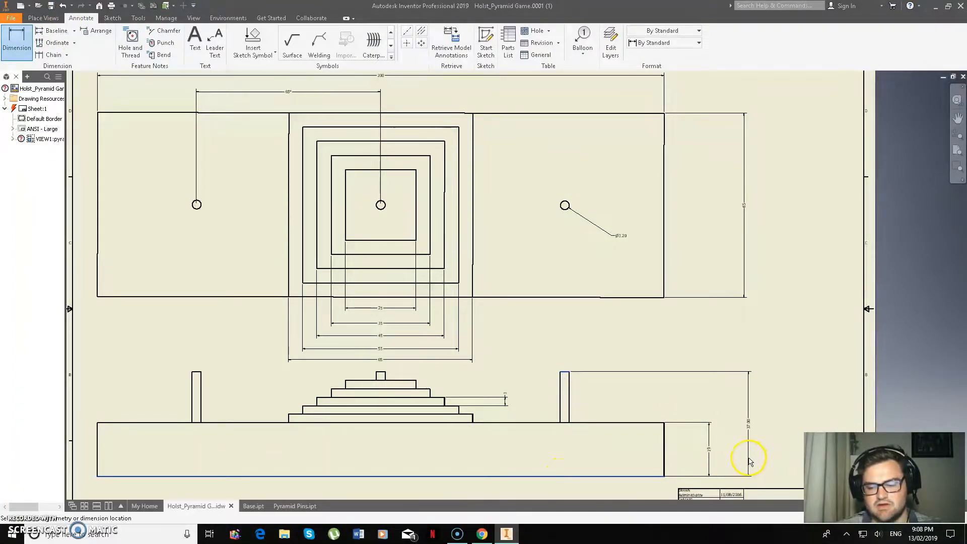
pyautogui.click(748, 463)
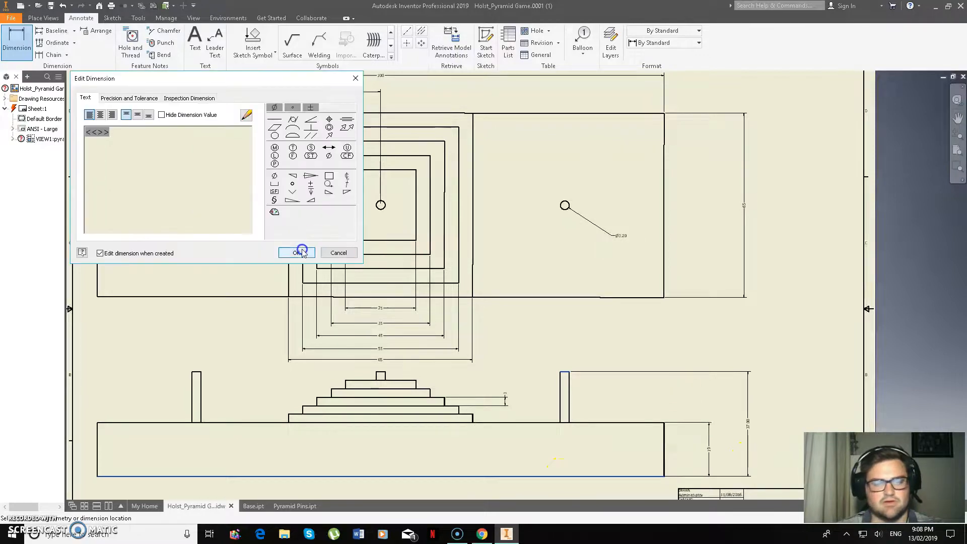
pyautogui.click(297, 252)
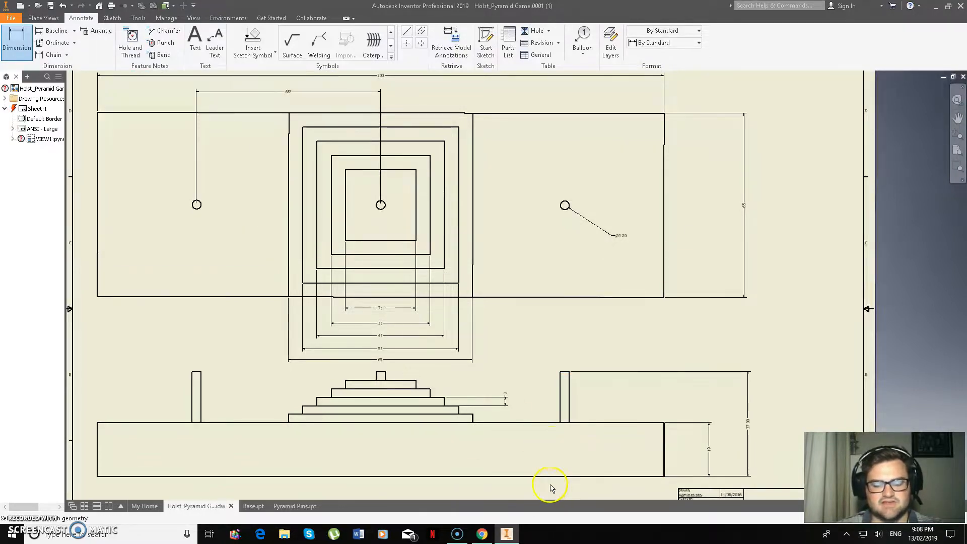
pyautogui.moveTo(393, 106)
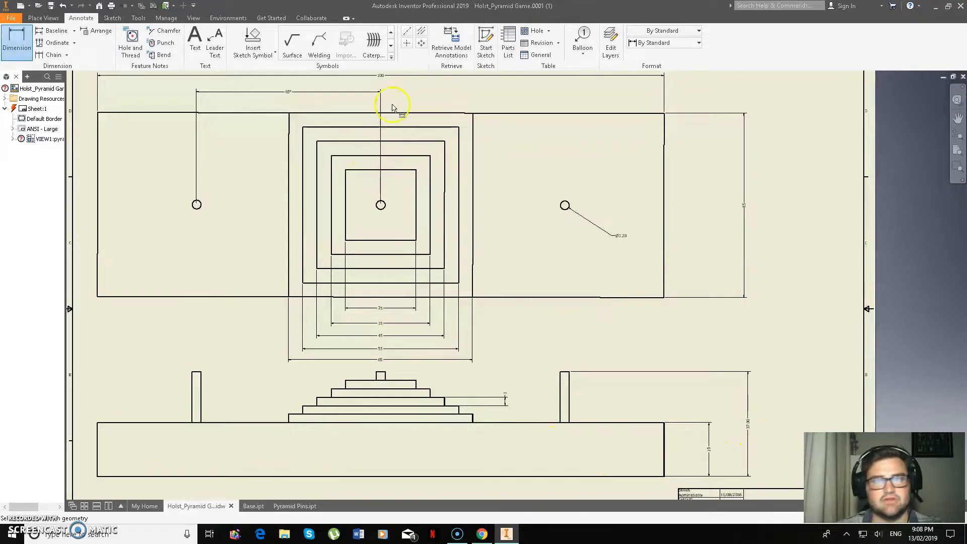
pyautogui.click(245, 506)
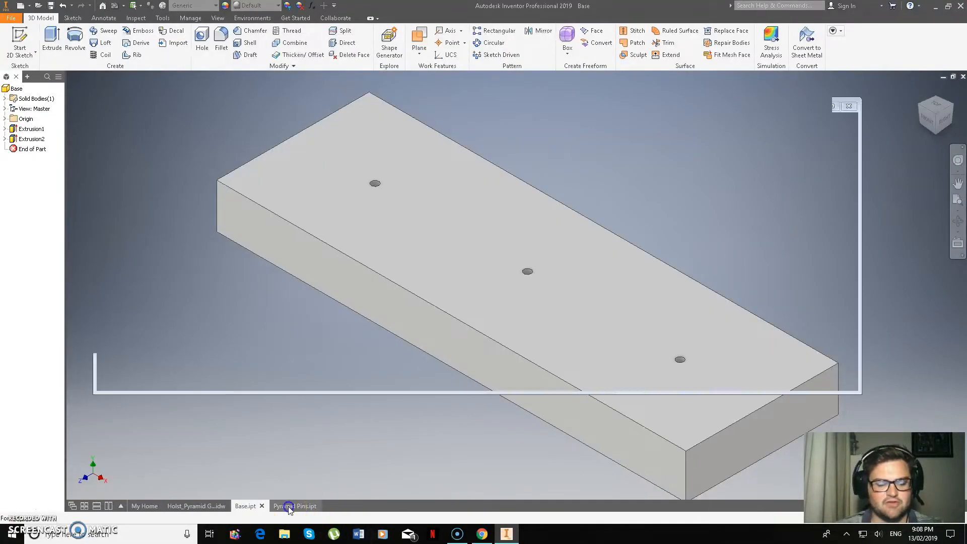
# - In Pyramid Pins.ipt, start a new sketch with a 3.2 mm circle on the origin
pyautogui.click(295, 506)
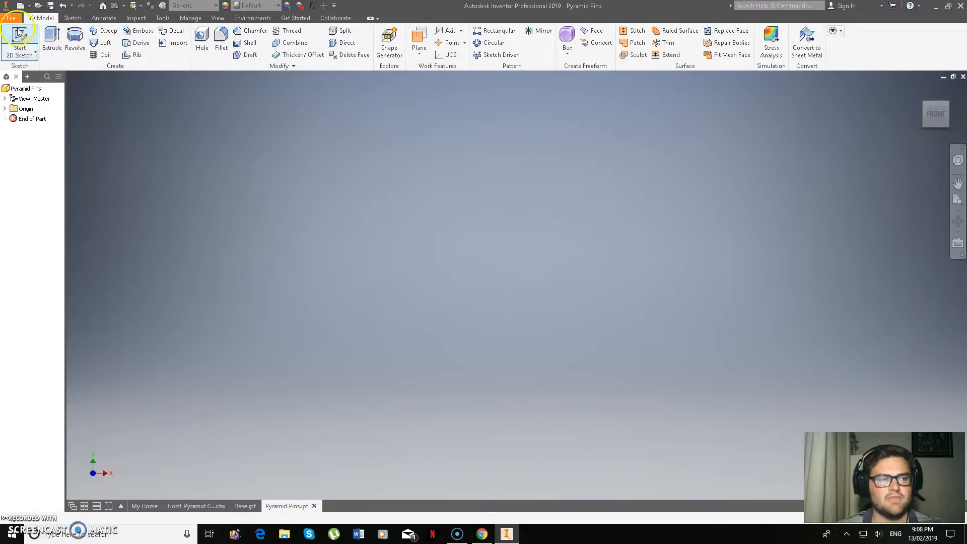
pyautogui.click(19, 40)
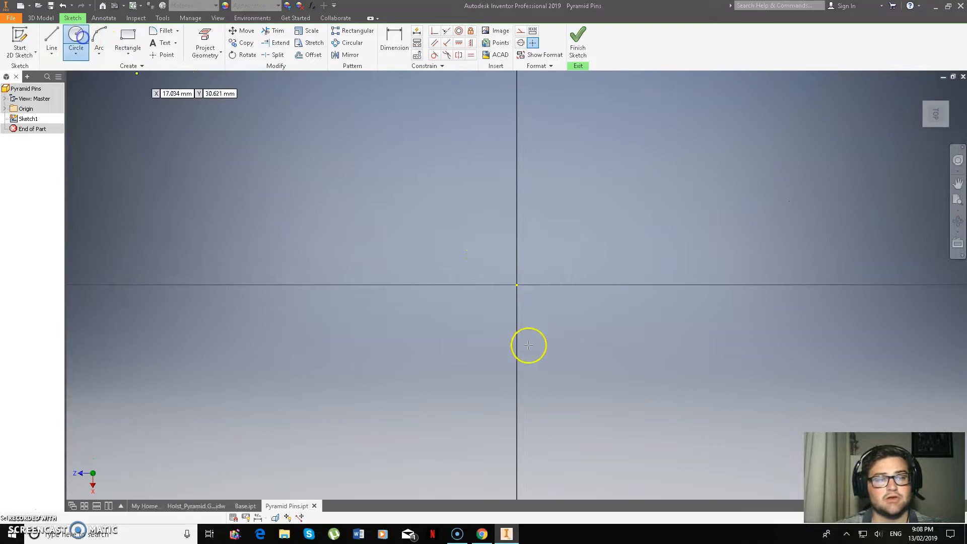
pyautogui.click(517, 285)
pyautogui.write('3.2')
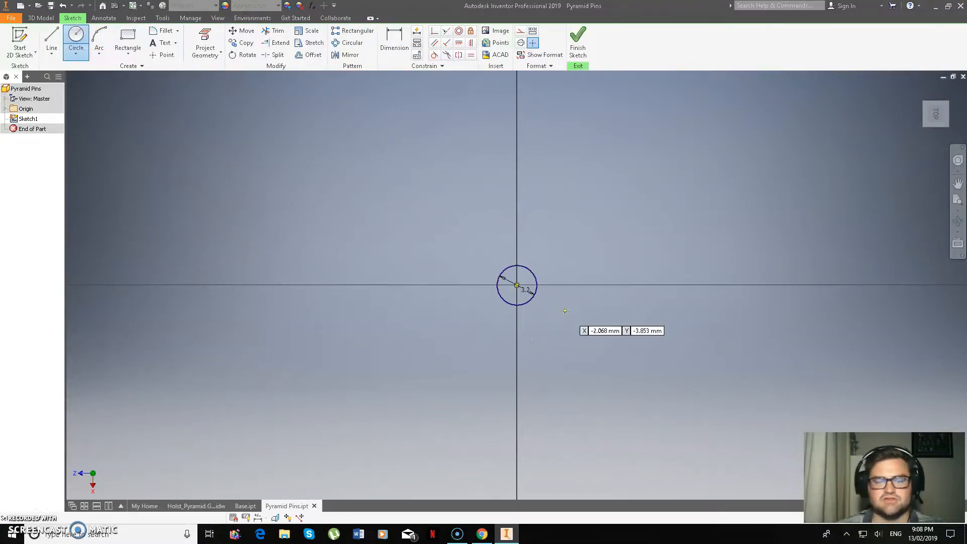
pyautogui.moveTo(560, 267)
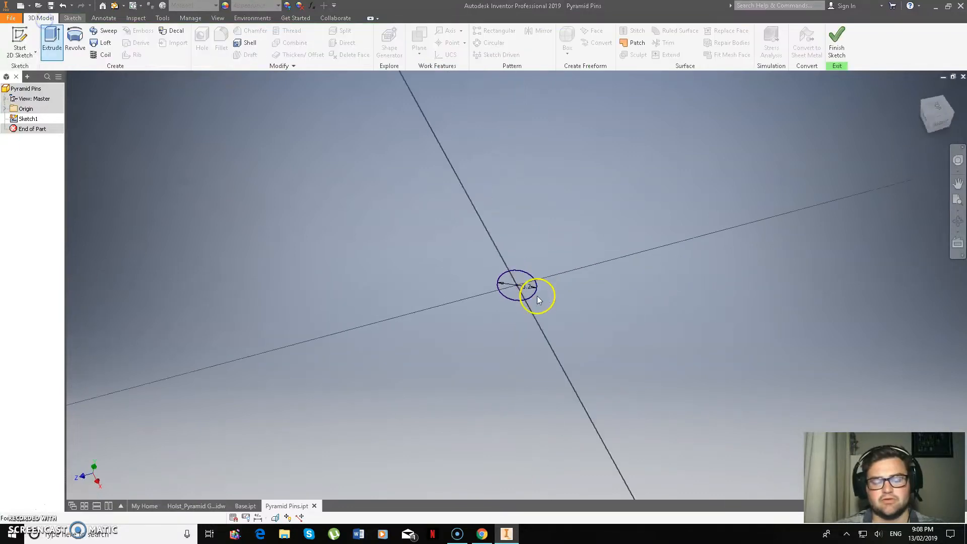
# - Extrude the 3.2 mm circle 37 mm into a solid pin
pyautogui.click(52, 41)
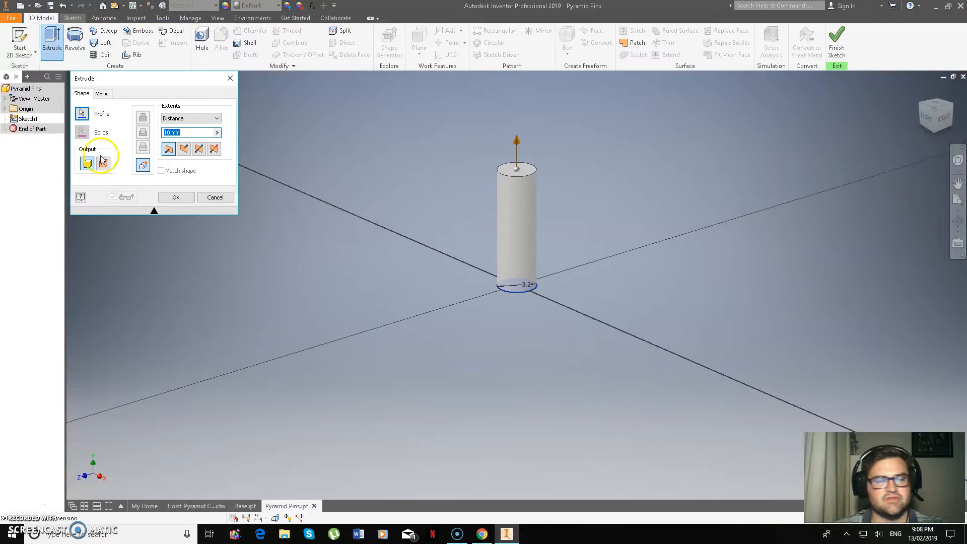
pyautogui.write('37')
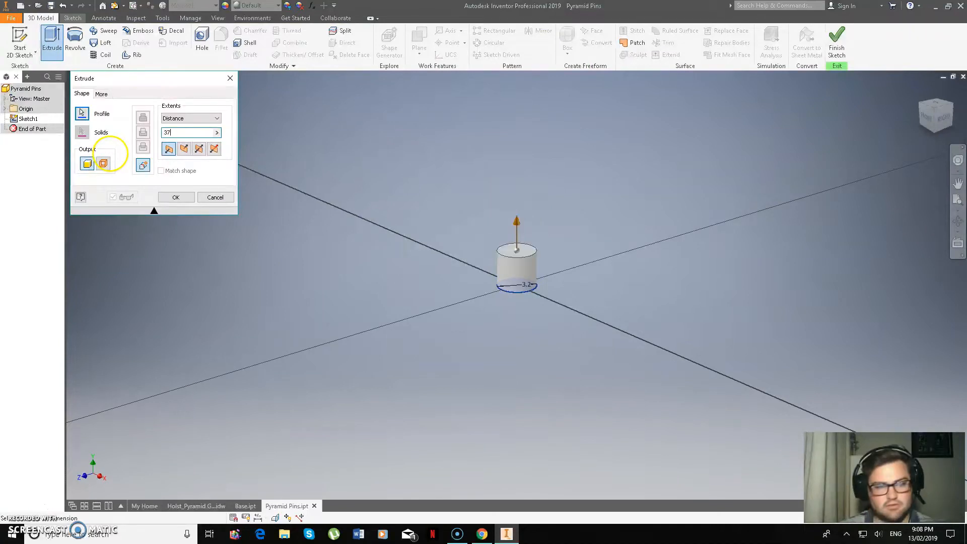
pyautogui.click(176, 197)
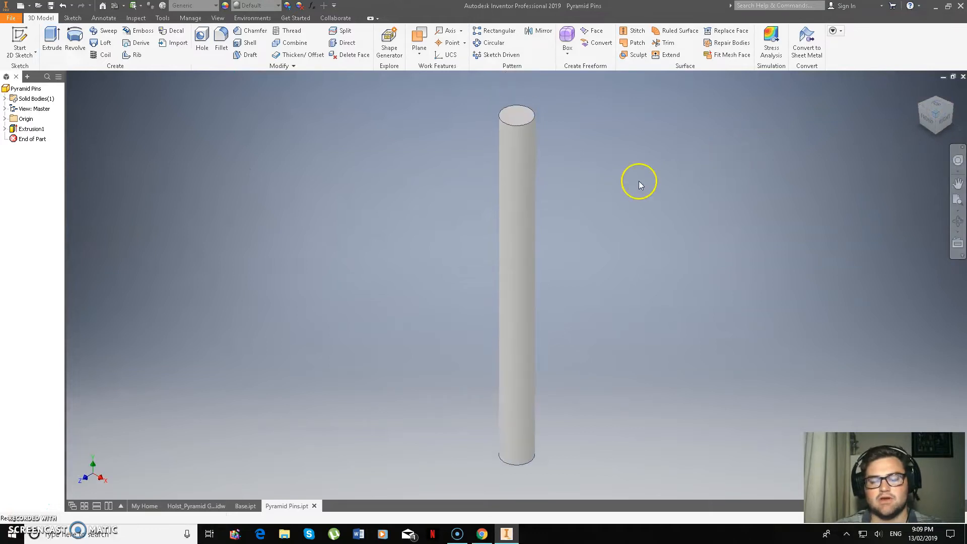
pyautogui.moveTo(357, 424)
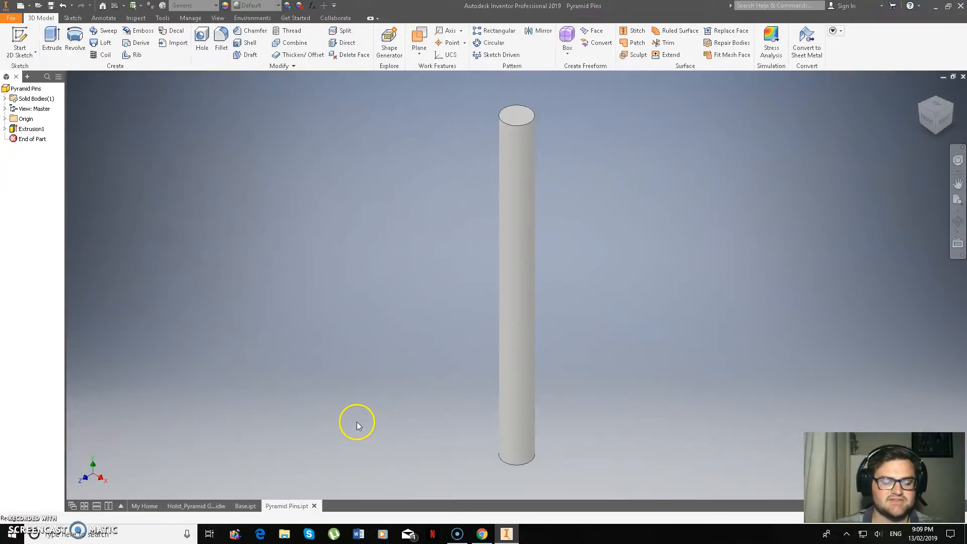
pyautogui.moveTo(285, 326)
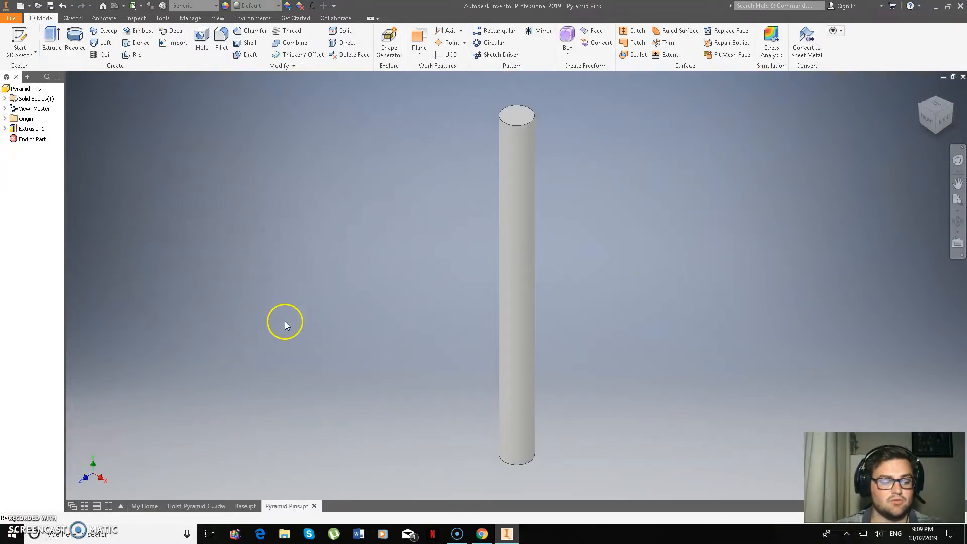